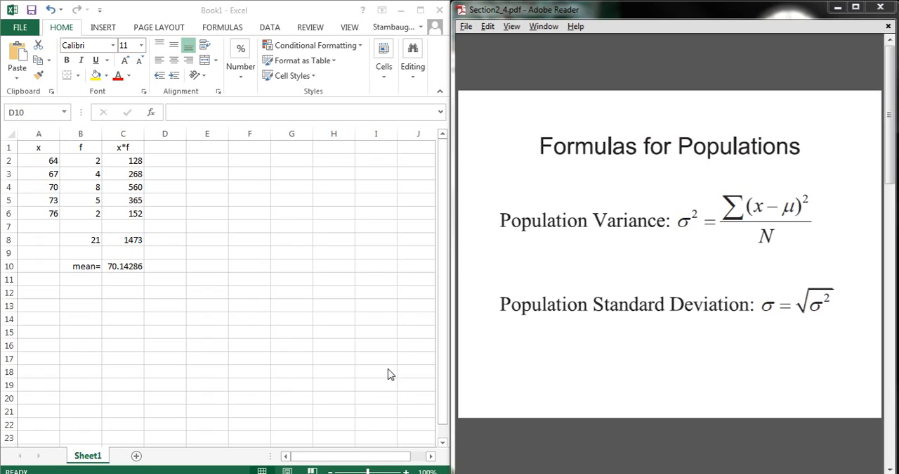
pyautogui.moveTo(764, 205)
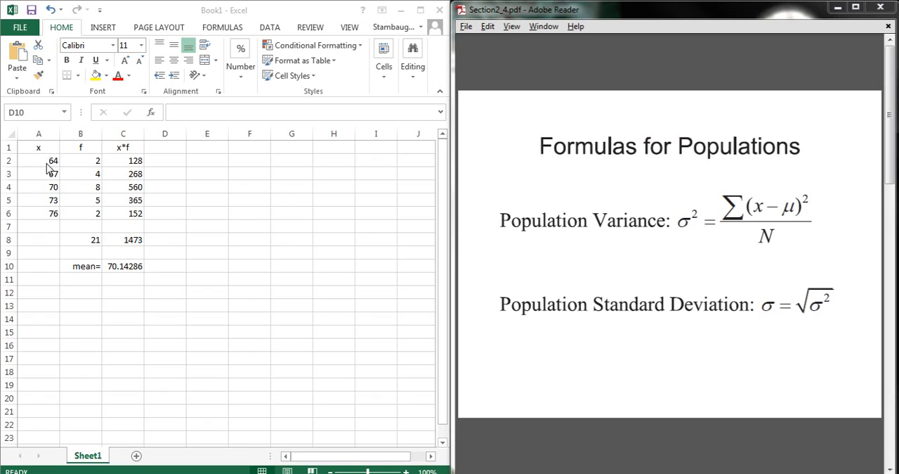
pyautogui.moveTo(789, 224)
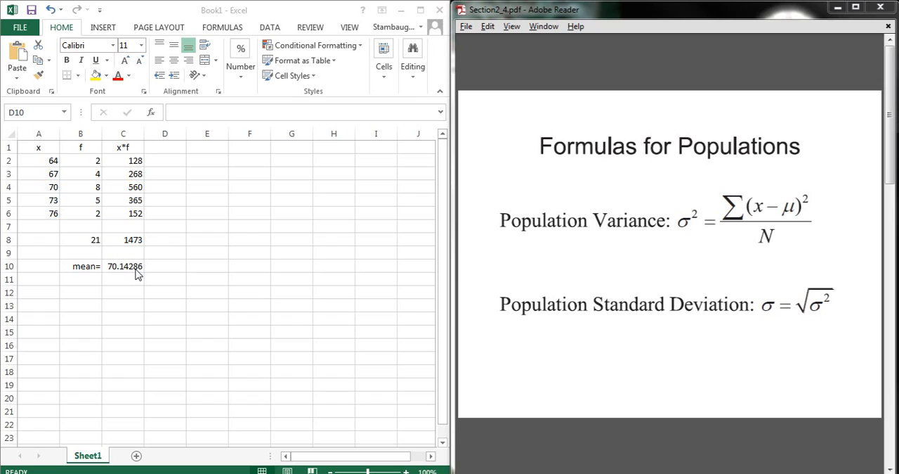
pyautogui.moveTo(759, 207)
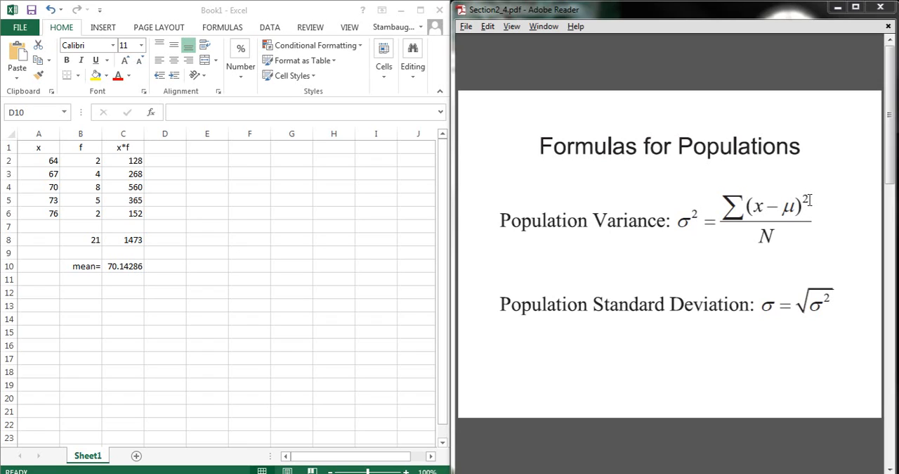
pyautogui.moveTo(727, 200)
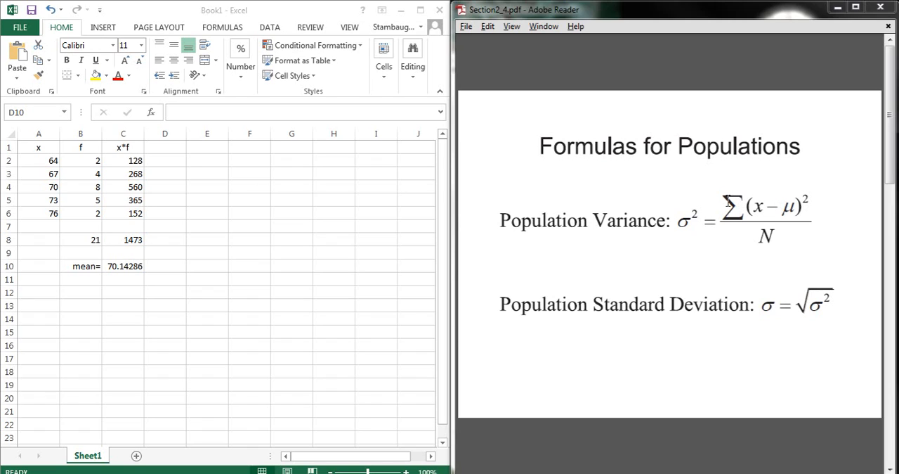
pyautogui.moveTo(745, 209)
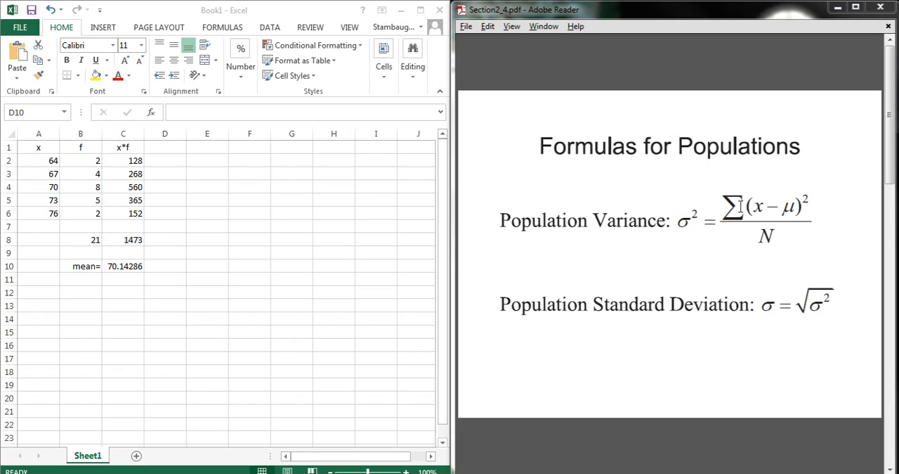
pyautogui.moveTo(781, 239)
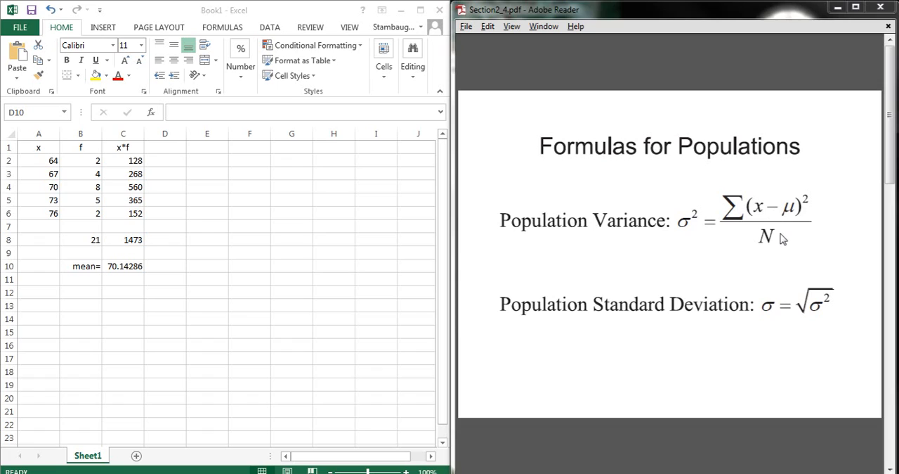
pyautogui.moveTo(762, 240)
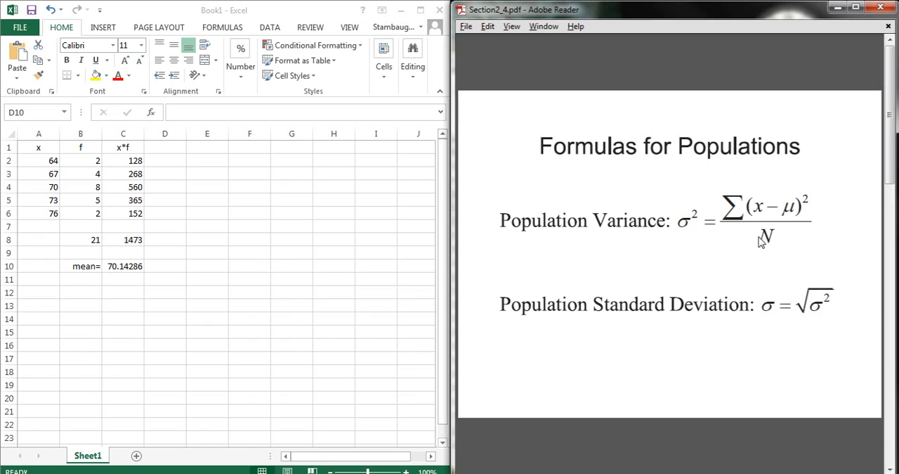
# Step: Scroll the PDF to the Formula for Samples page with the n−1 variance formula
pyautogui.scroll(-3)
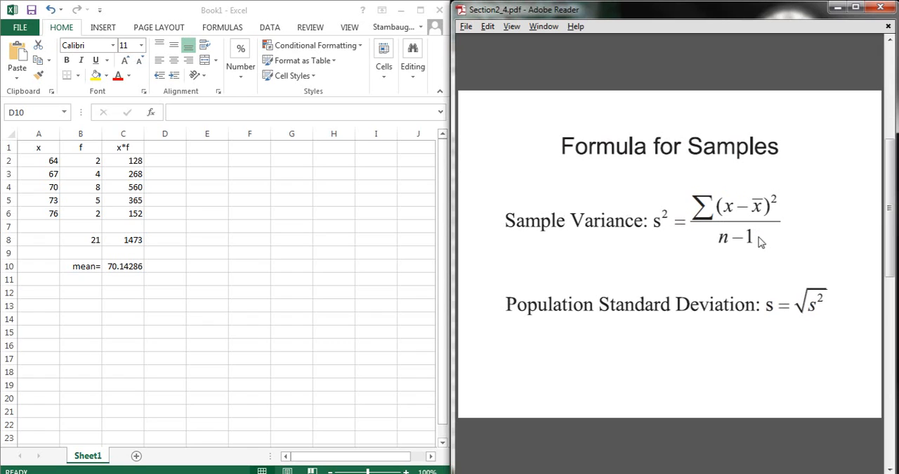
pyautogui.moveTo(717, 242)
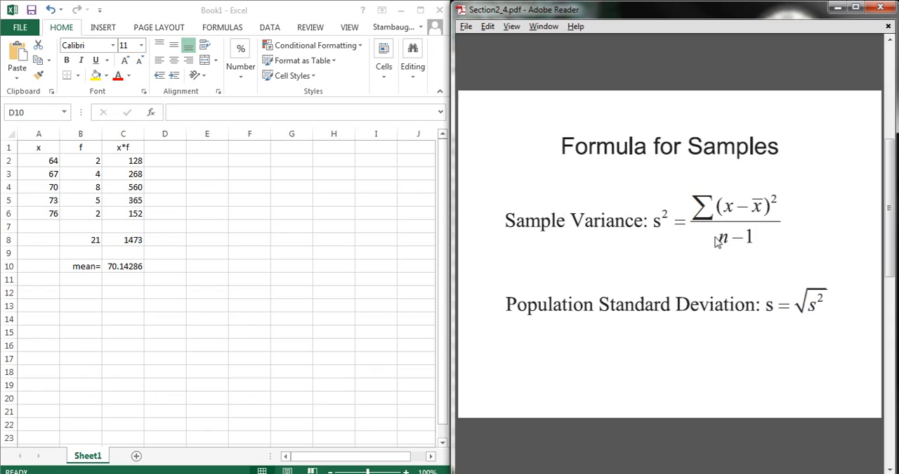
pyautogui.moveTo(688, 281)
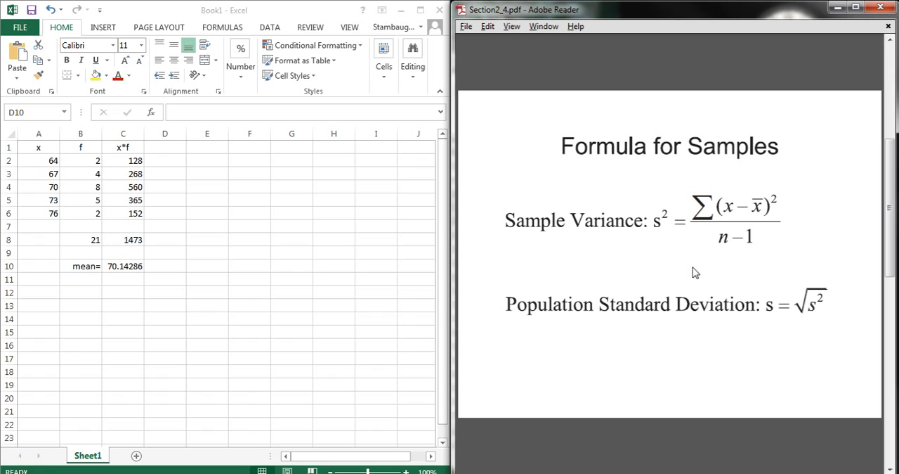
# Step: Scroll the PDF to the grouped height frequency table exercise on sample standard deviation
pyautogui.scroll(-3)
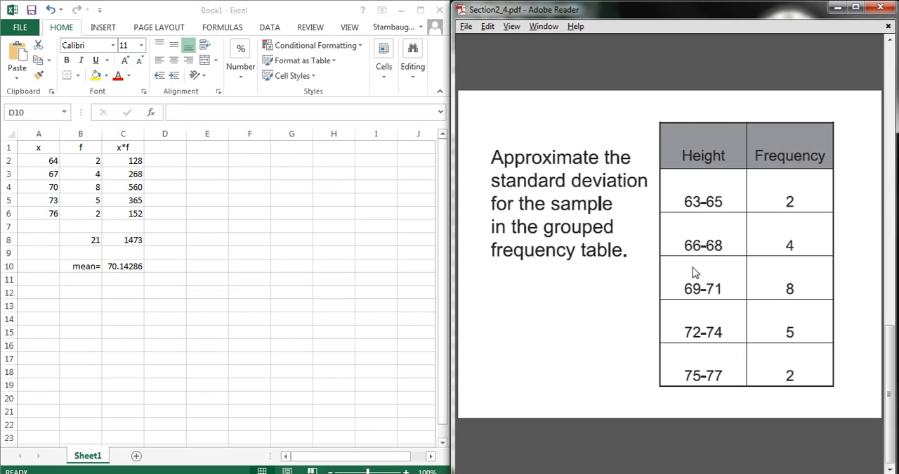
pyautogui.moveTo(199, 149)
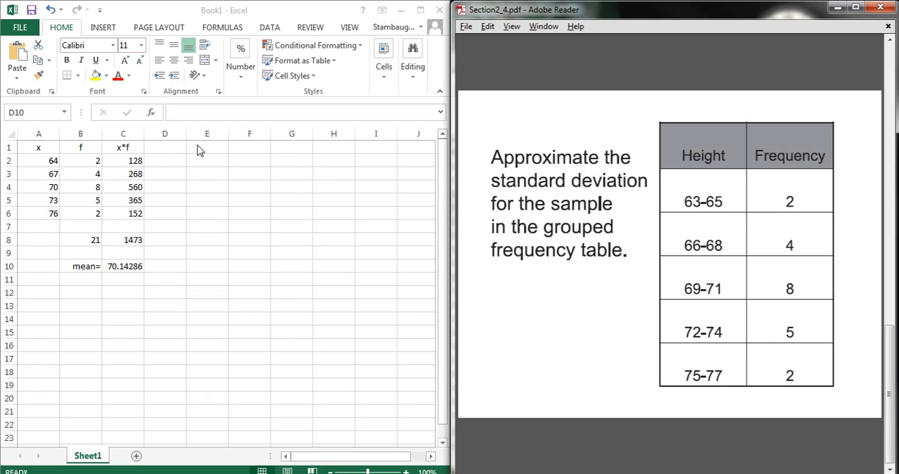
# Step: Head cell D1 with (x-xbar) and begin a formula in D2
pyautogui.click(165, 146)
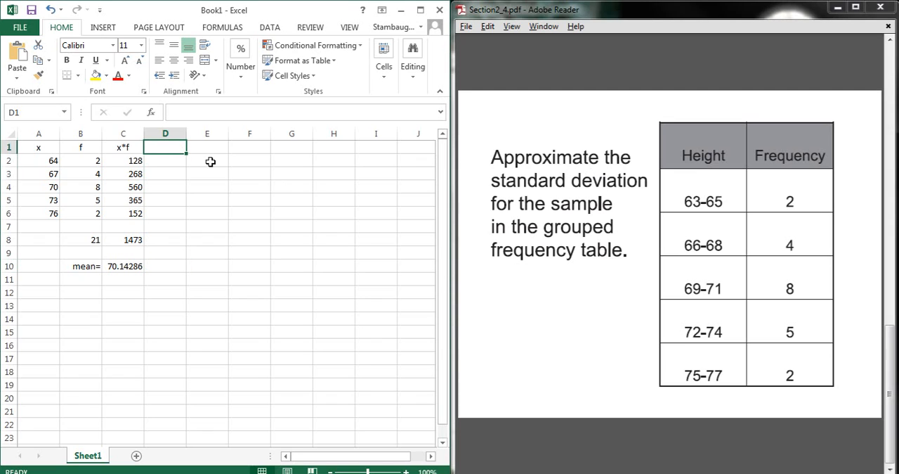
pyautogui.moveTo(253, 194)
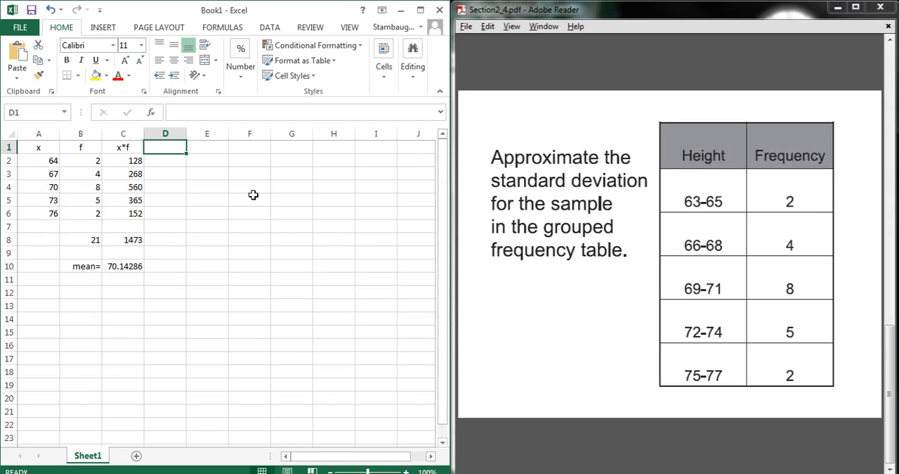
pyautogui.write('(x')
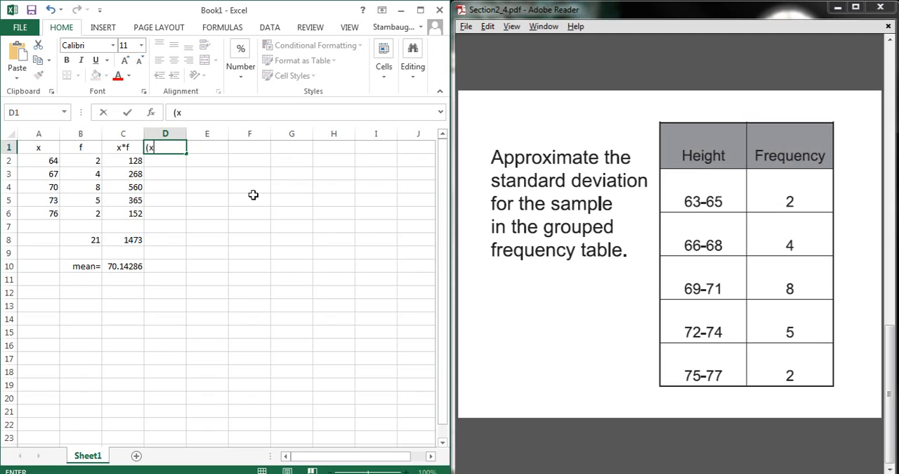
pyautogui.write('-')
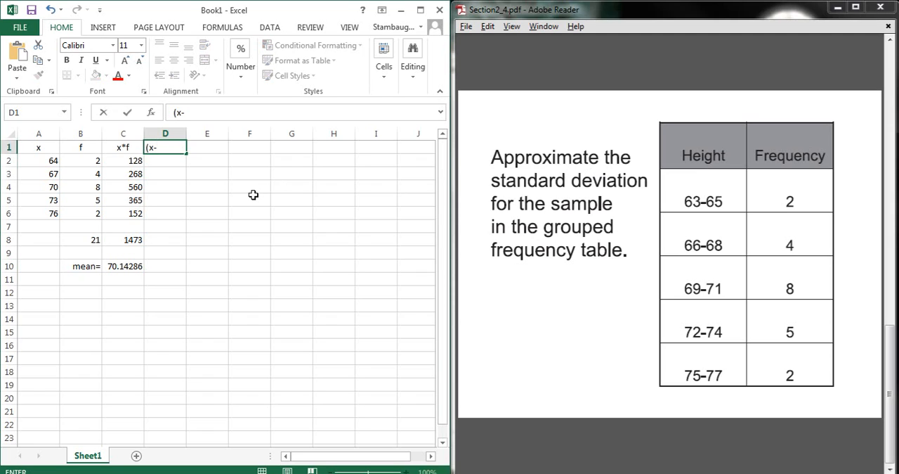
pyautogui.write('x')
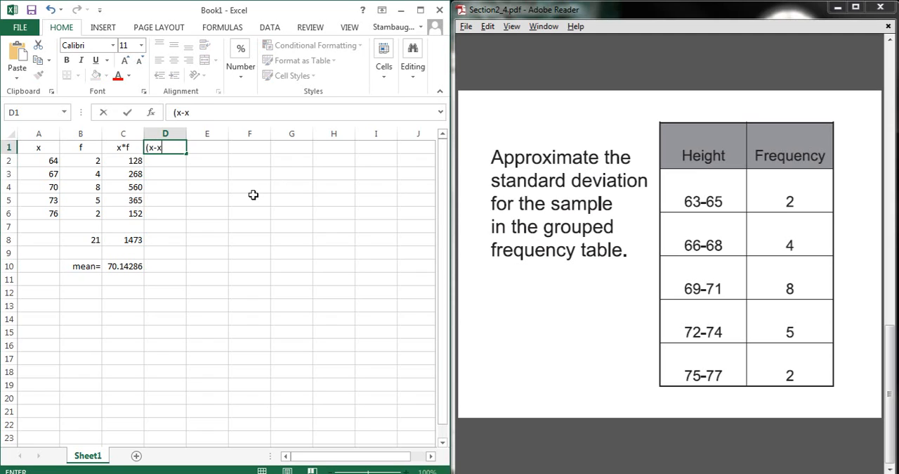
pyautogui.write('bar)')
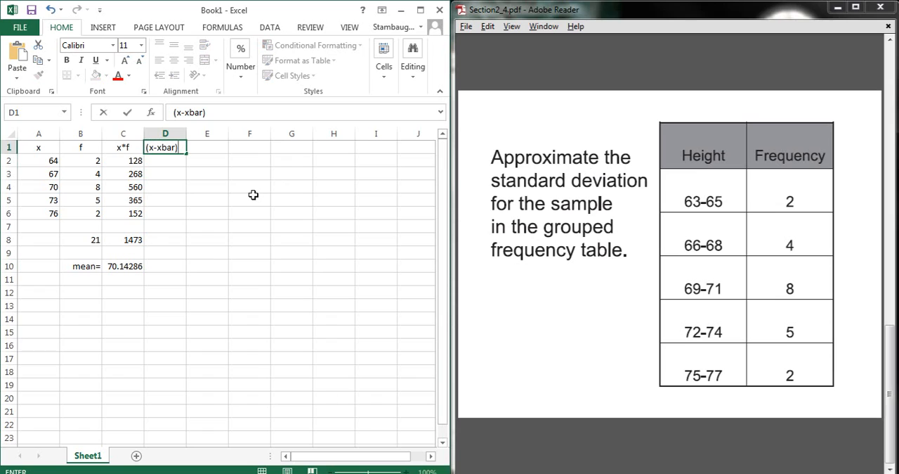
pyautogui.moveTo(555, 204)
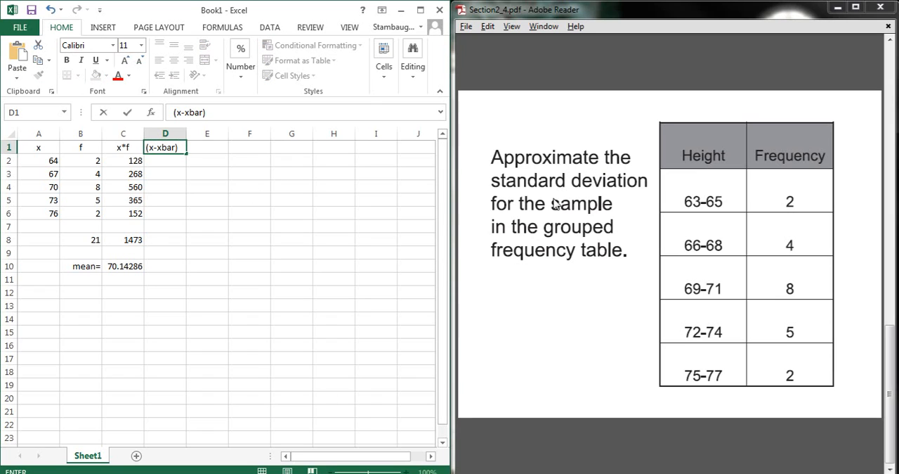
pyautogui.moveTo(372, 190)
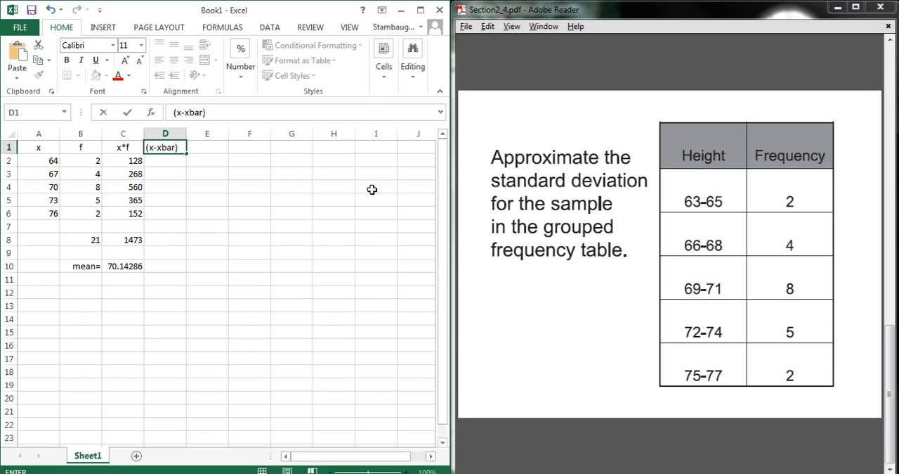
pyautogui.write('^')
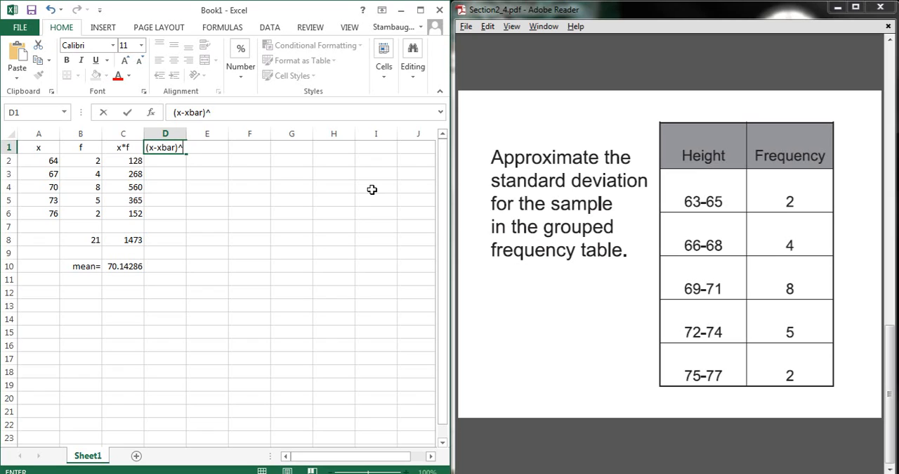
pyautogui.press('Return')
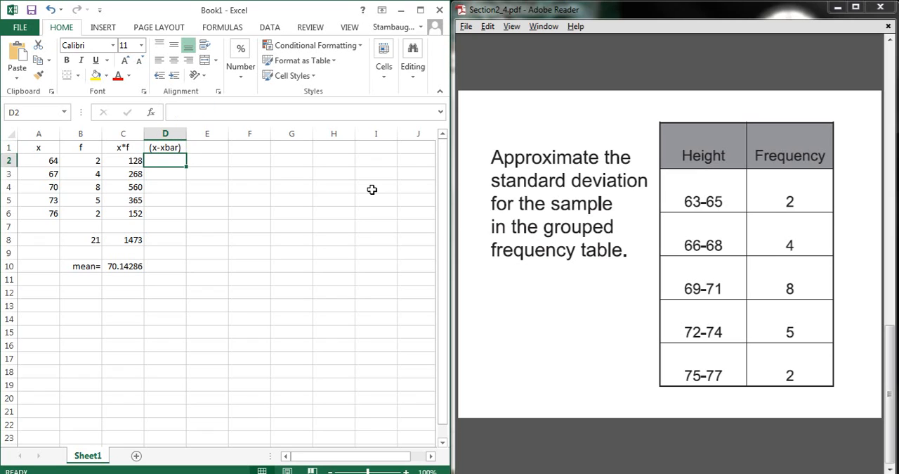
pyautogui.write('=')
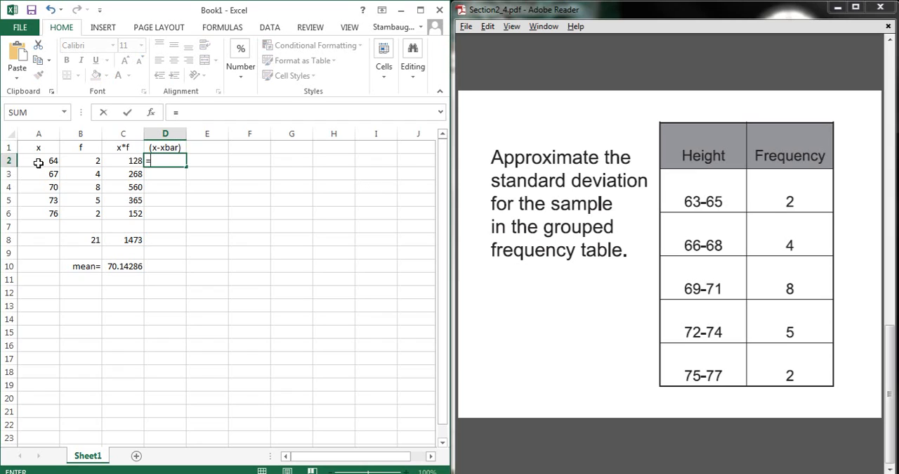
# Step: Enter the deviation A2 minus the mean C10 in D2 and correct it after filling down
pyautogui.click(39, 161)
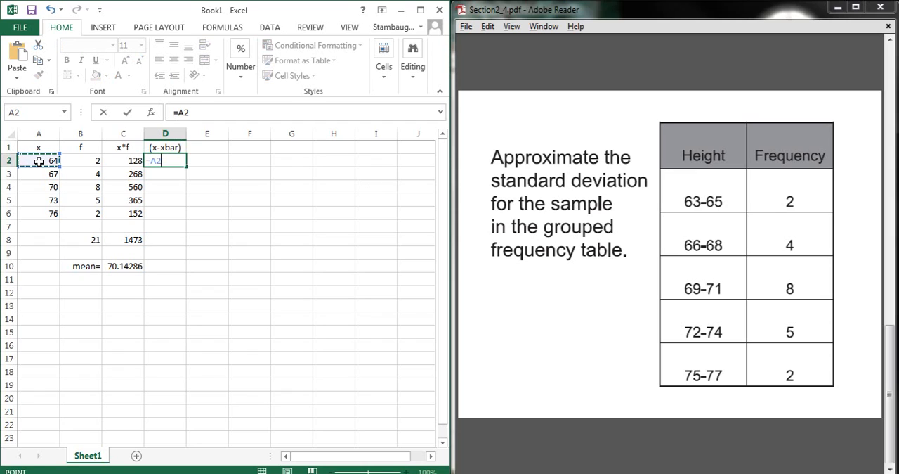
pyautogui.write('-')
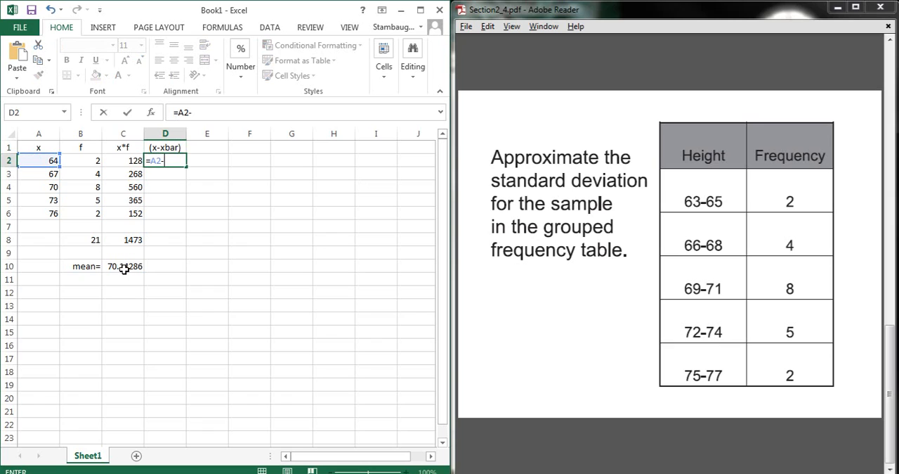
pyautogui.click(123, 266)
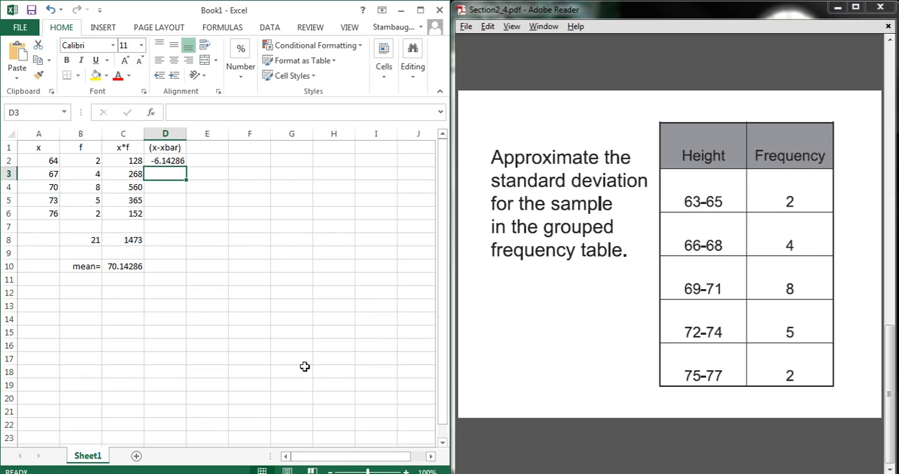
pyautogui.click(166, 160)
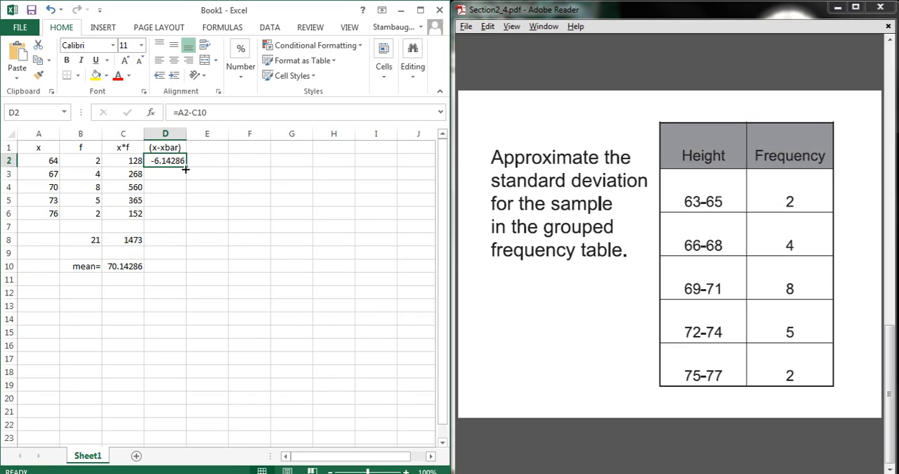
pyautogui.moveTo(166, 160); pyautogui.dragTo(166, 214)
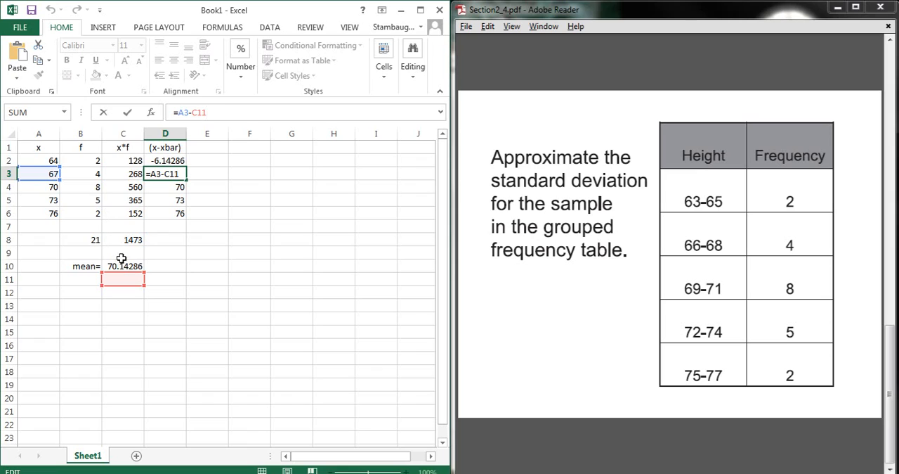
pyautogui.moveTo(127, 279)
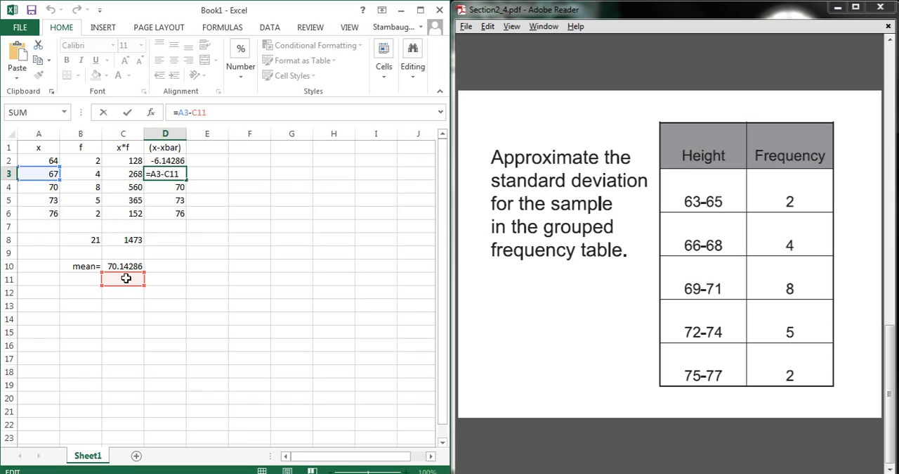
pyautogui.moveTo(125, 278)
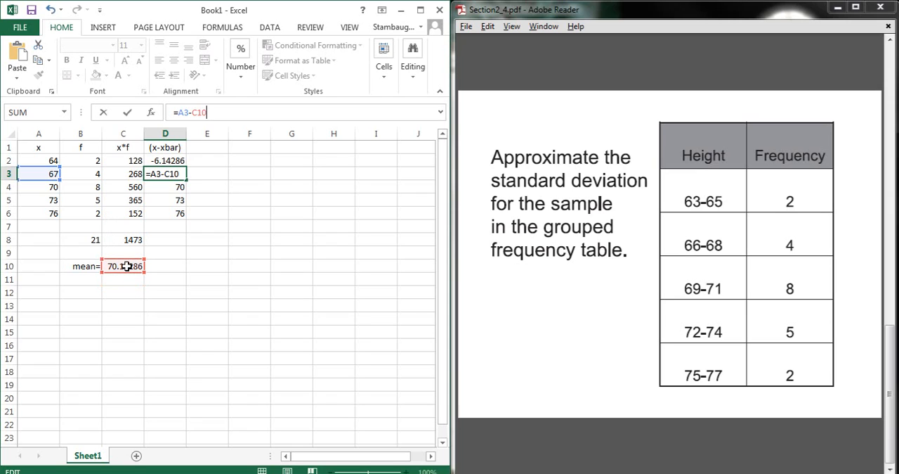
pyautogui.press('Return')
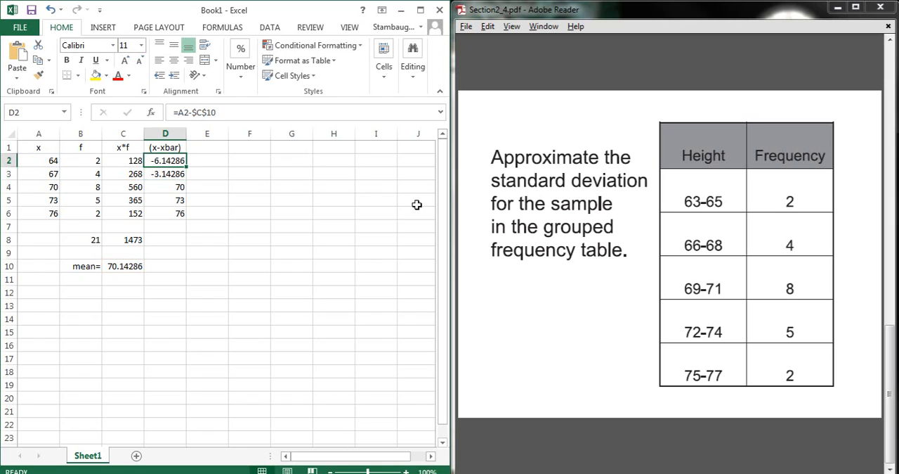
# Step: Fill =A2-$C$10 down D2:D6, giving deviations -6.14286 to 5.857143, and check the formulas
pyautogui.moveTo(166, 160); pyautogui.dragTo(166, 213)
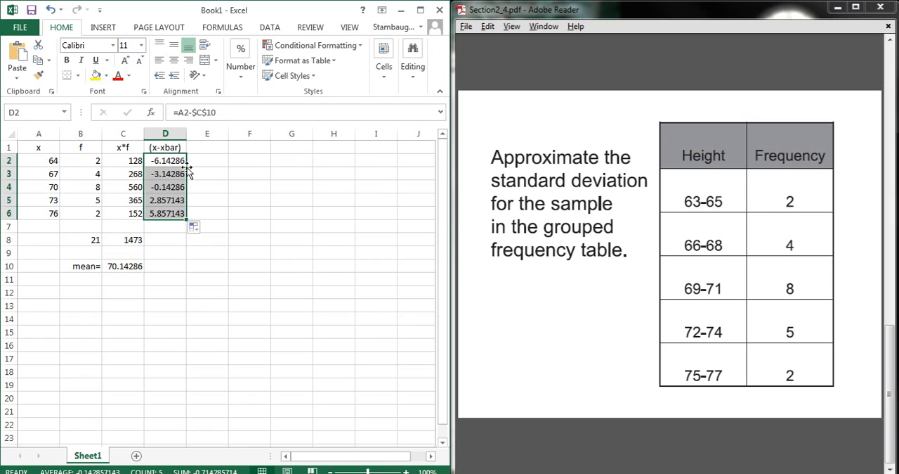
pyautogui.click(165, 185)
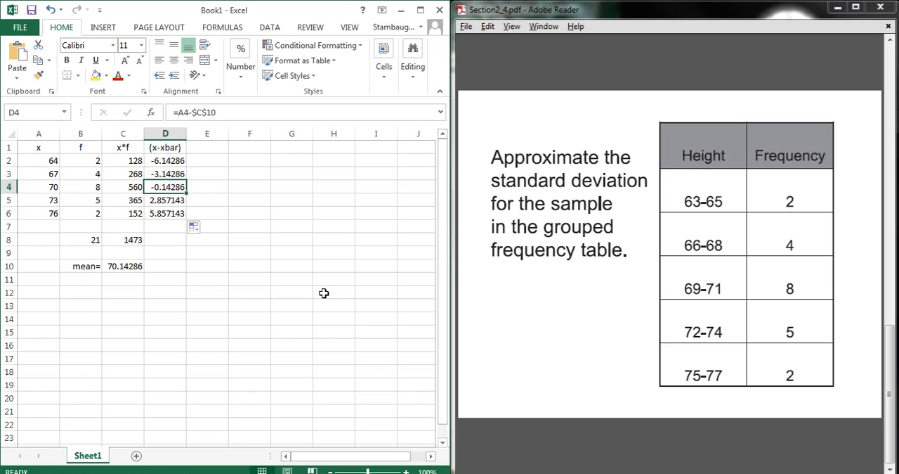
pyautogui.click(166, 160)
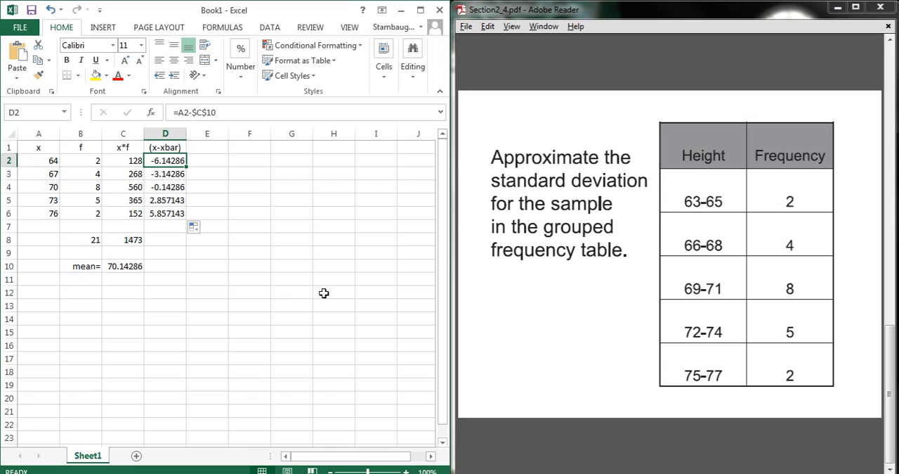
pyautogui.click(166, 213)
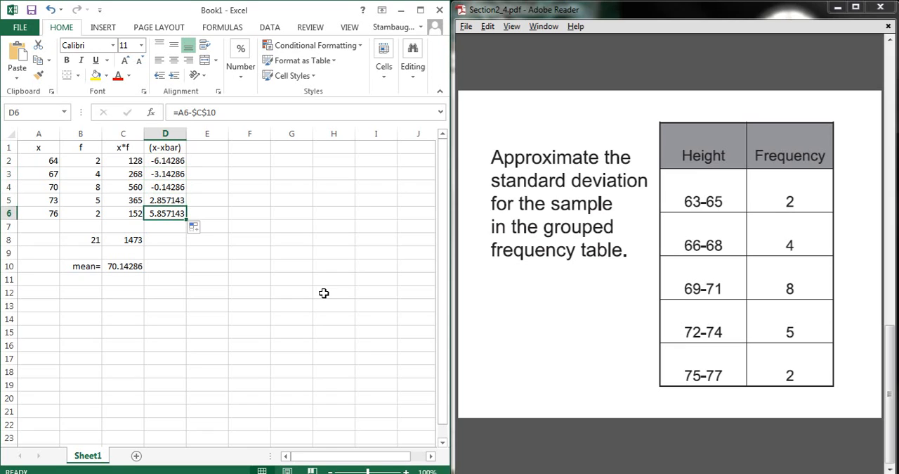
pyautogui.click(124, 174)
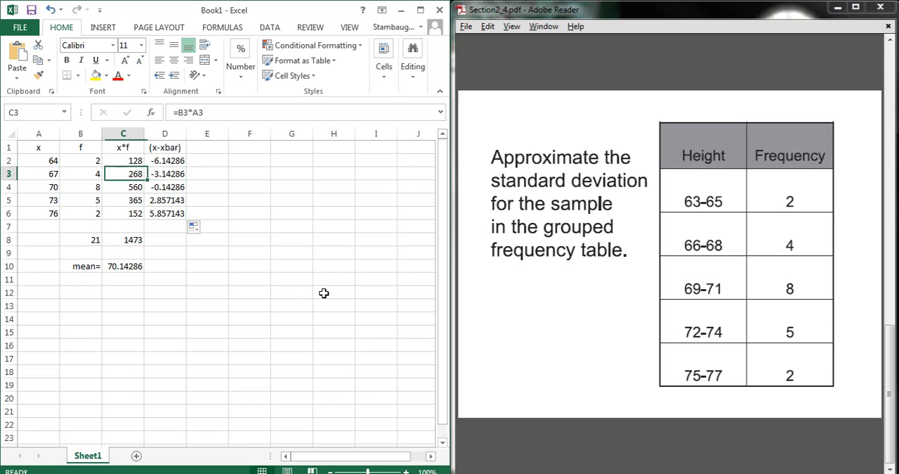
pyautogui.click(39, 185)
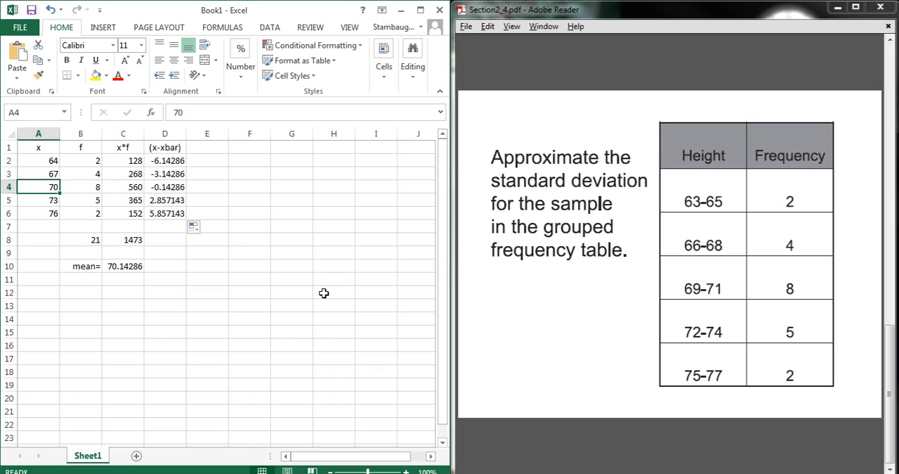
# Step: Head E1 with (x-xbar)^2 and fill =D2^2 down E2:E6, giving 37.73469 to 34.30612
pyautogui.click(206, 185)
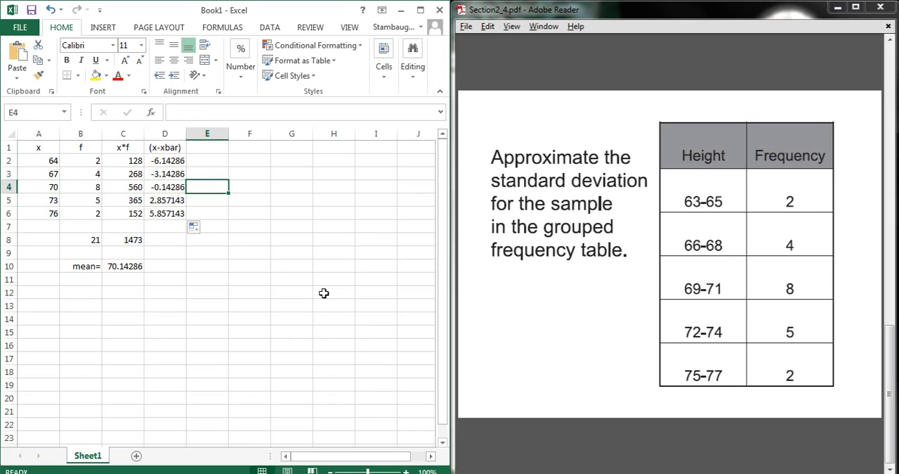
pyautogui.scroll(-3)
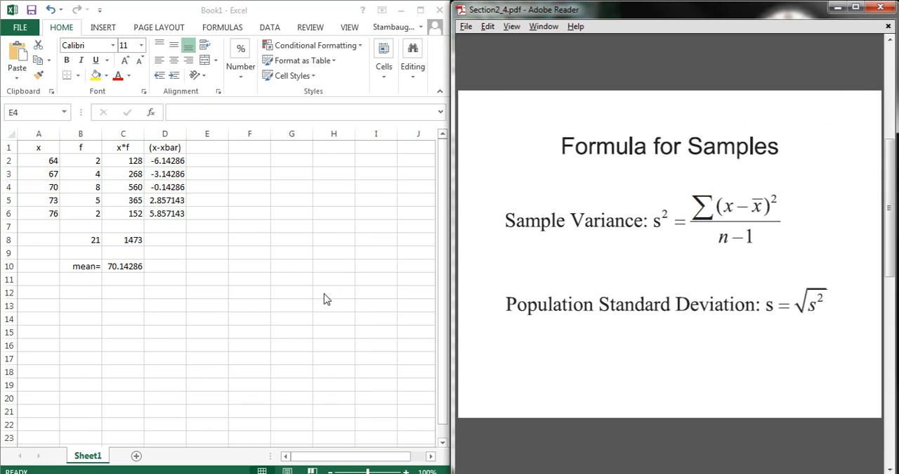
pyautogui.click(207, 160)
pyautogui.write('(x-x')
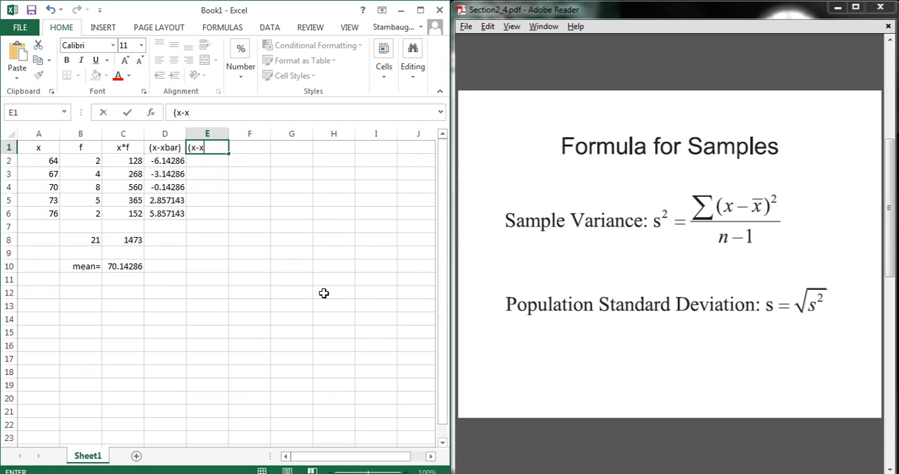
pyautogui.write('bar)^2')
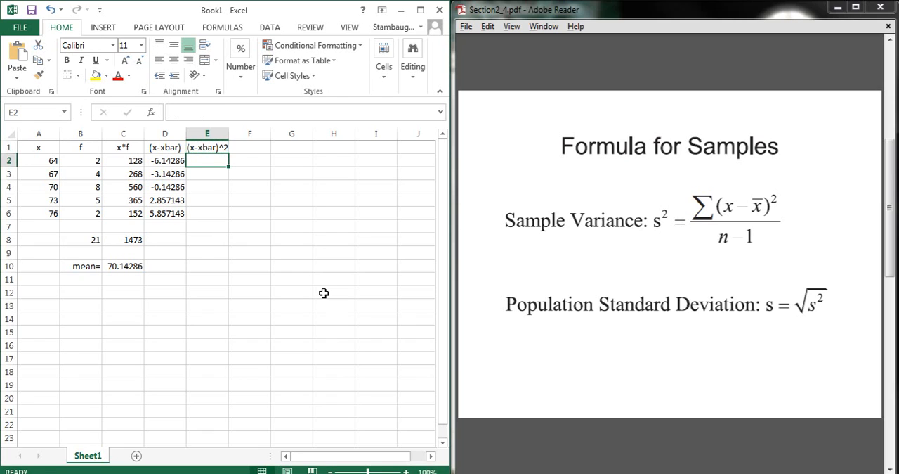
pyautogui.write('=D2')
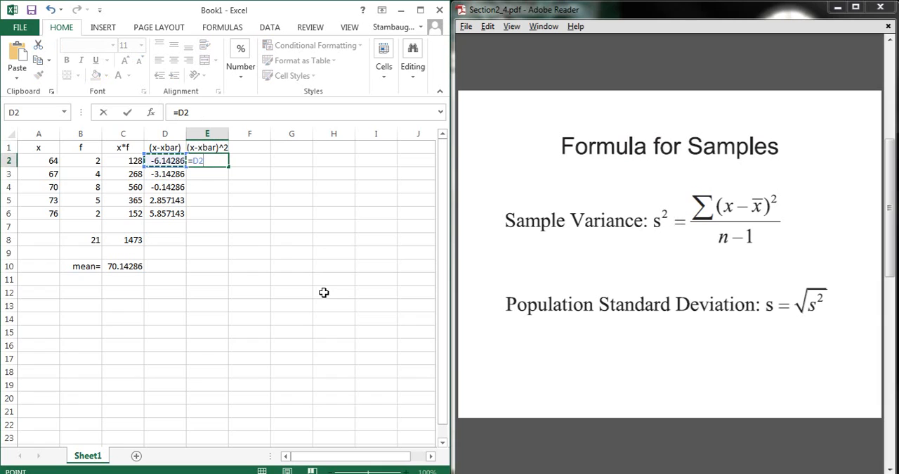
pyautogui.write('^')
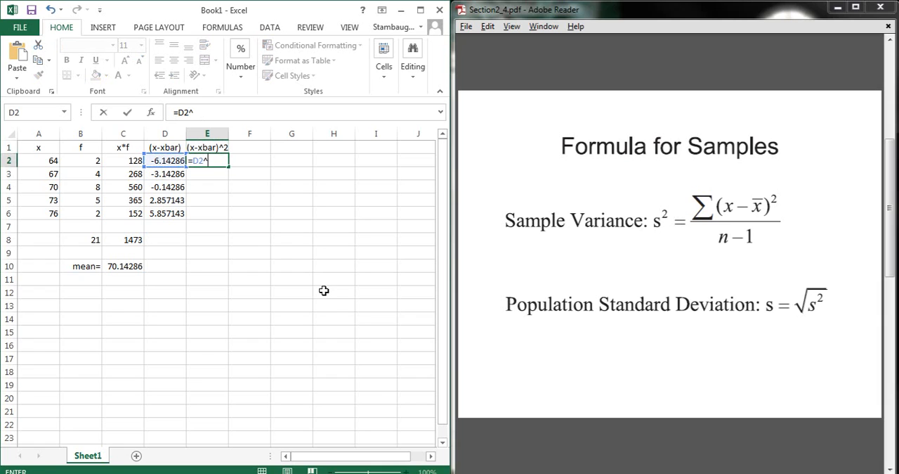
pyautogui.press('Return')
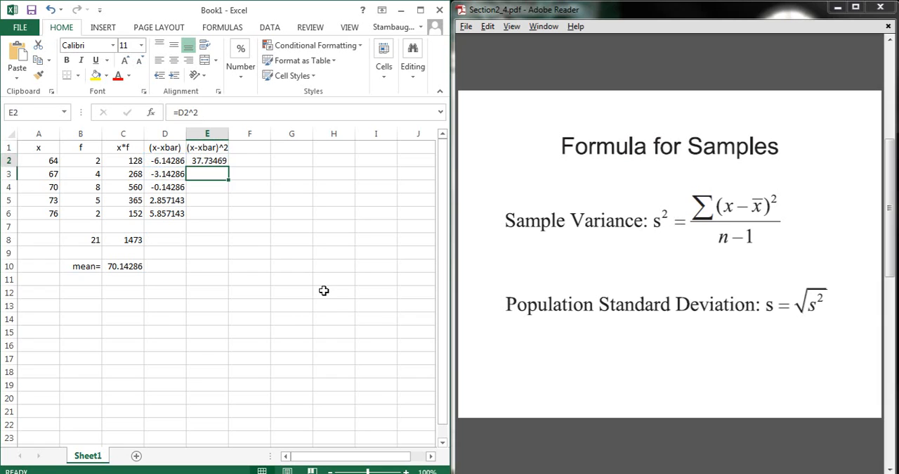
pyautogui.moveTo(228, 166); pyautogui.dragTo(228, 218)
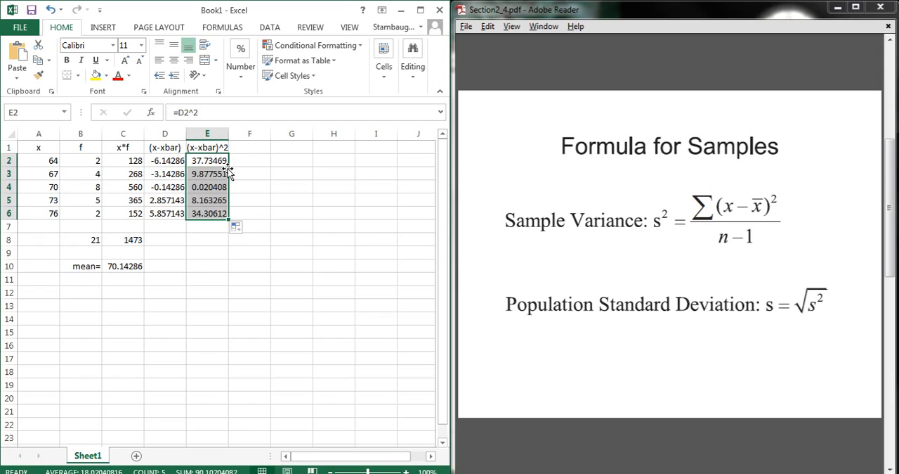
pyautogui.moveTo(253, 147)
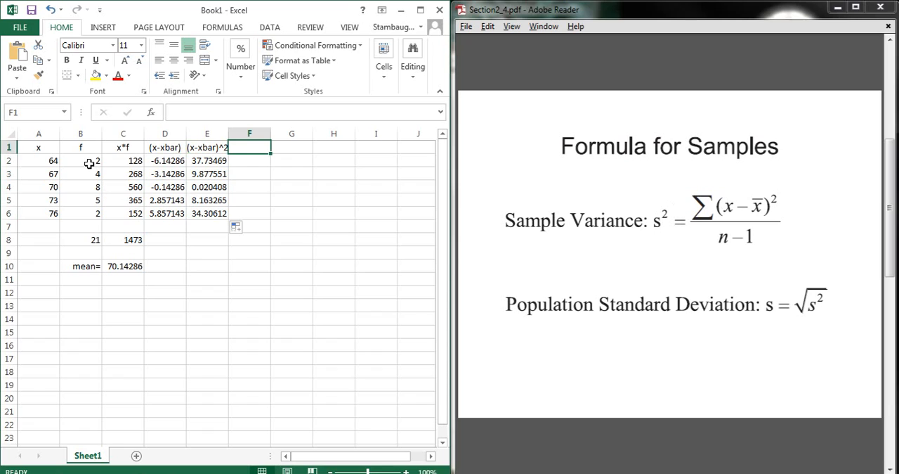
pyautogui.click(80, 160)
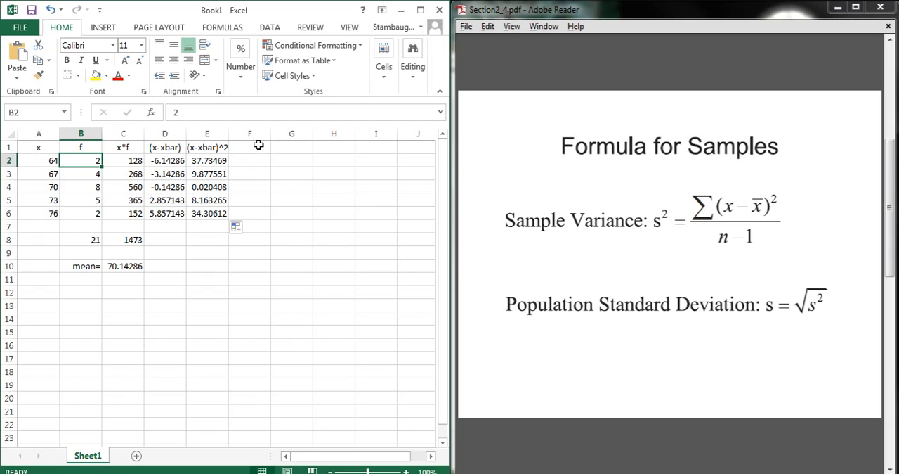
pyautogui.click(250, 146)
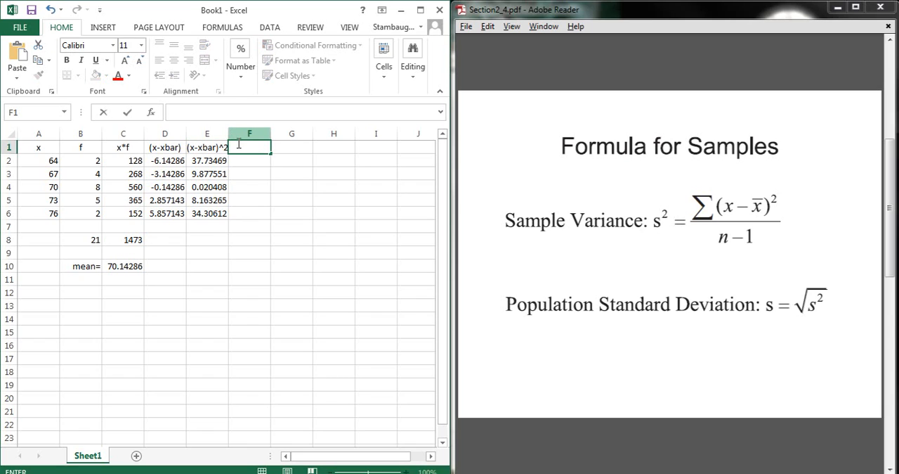
# Step: Head F1 with f*(x-xbar)^2 and widen column E so its values show fully
pyautogui.write('f')
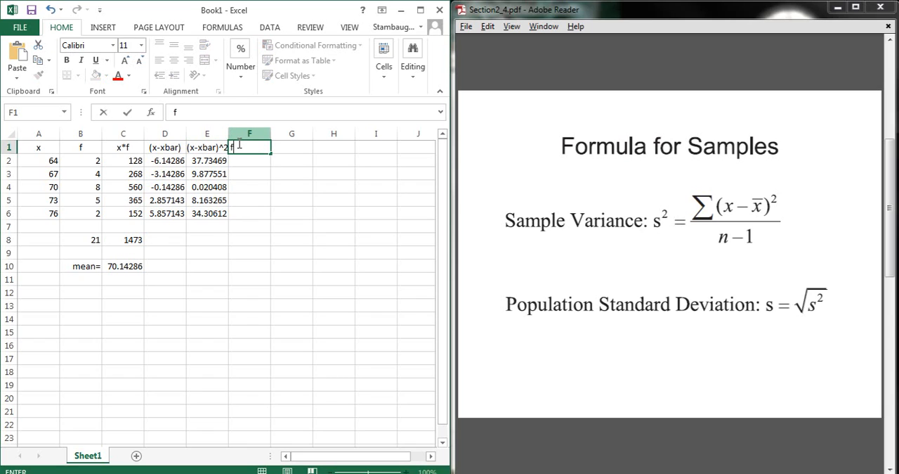
pyautogui.write('*')
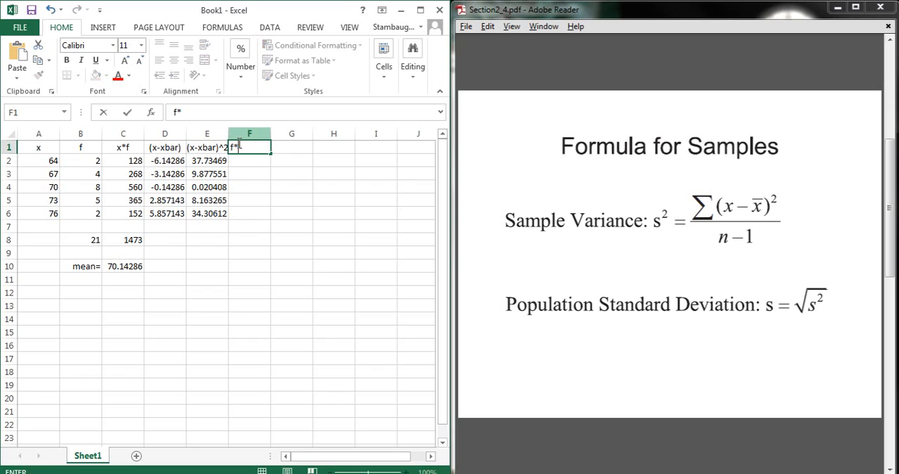
pyautogui.write('(x-xbar)')
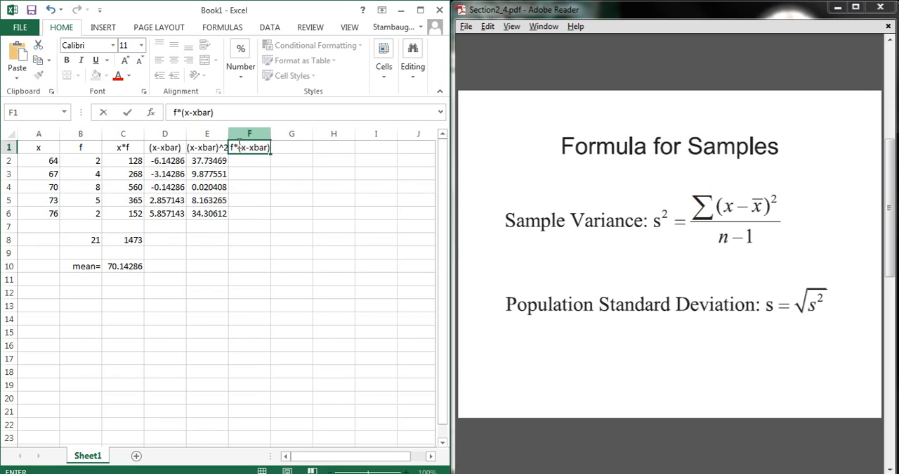
pyautogui.press('Return')
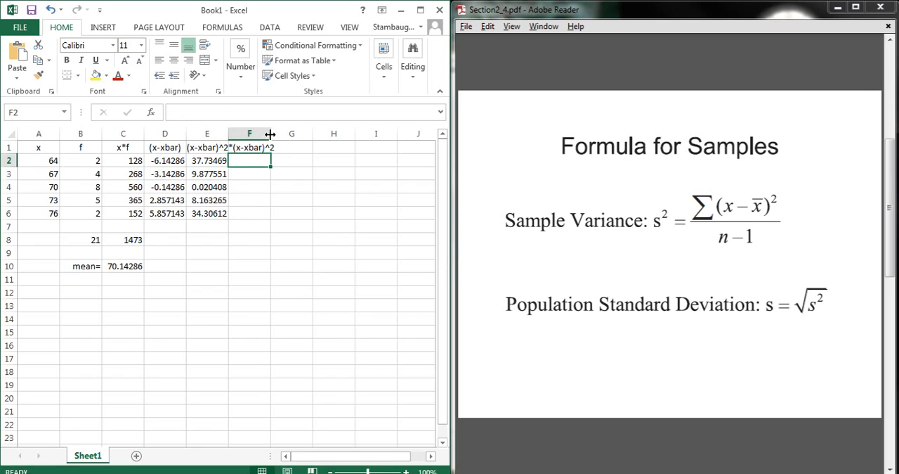
pyautogui.moveTo(270, 133); pyautogui.dragTo(296, 133)
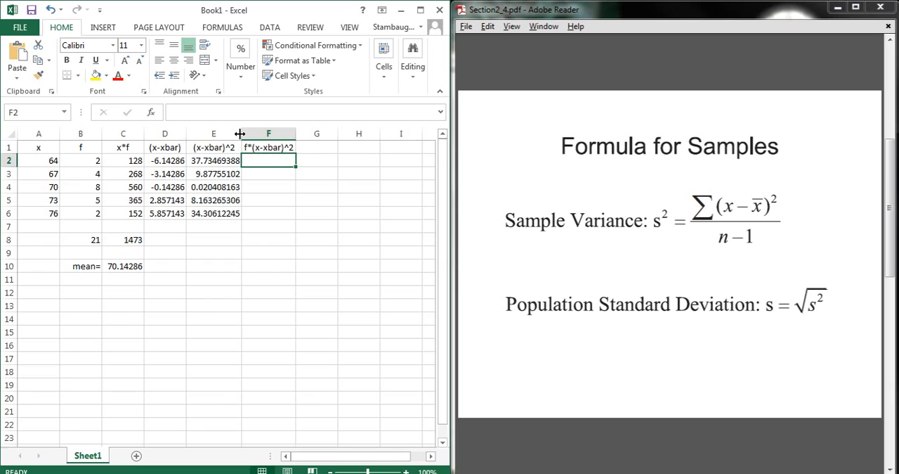
pyautogui.moveTo(272, 169)
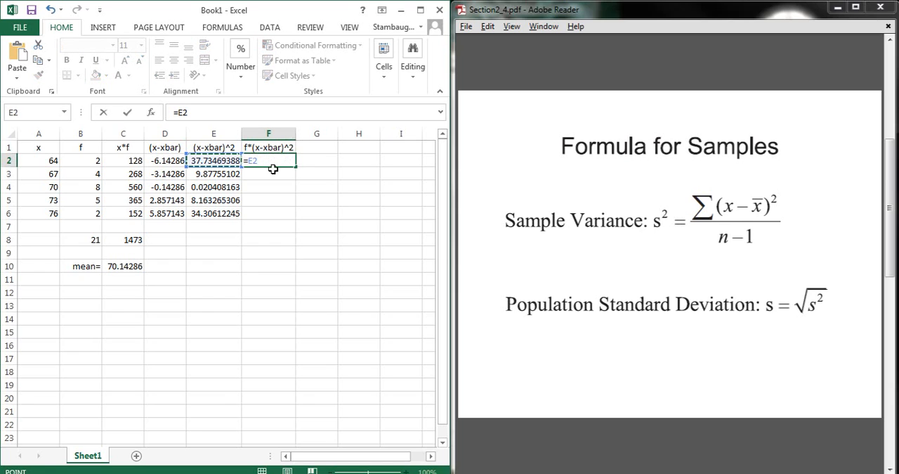
# Step: Fill =E2*B2 down F2:F6, giving weighted squared deviations 75.46939 to 68.61224
pyautogui.write('*')
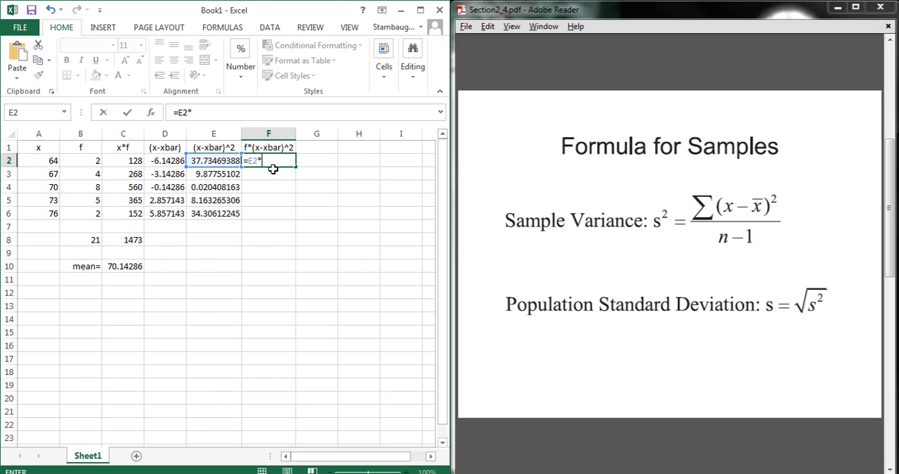
pyautogui.click(80, 160)
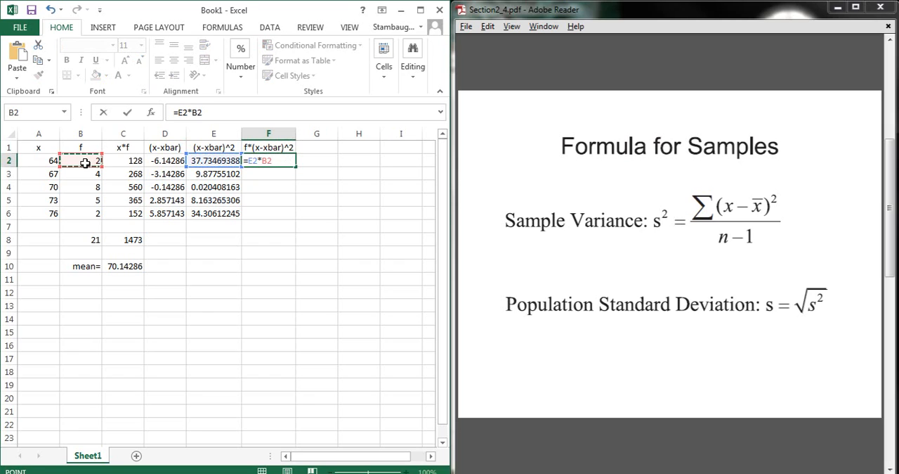
pyautogui.moveTo(776, 222)
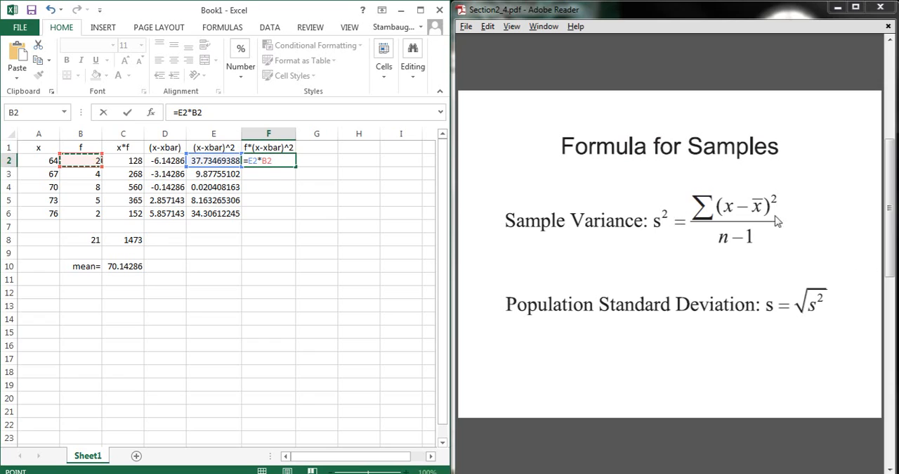
pyautogui.moveTo(703, 219)
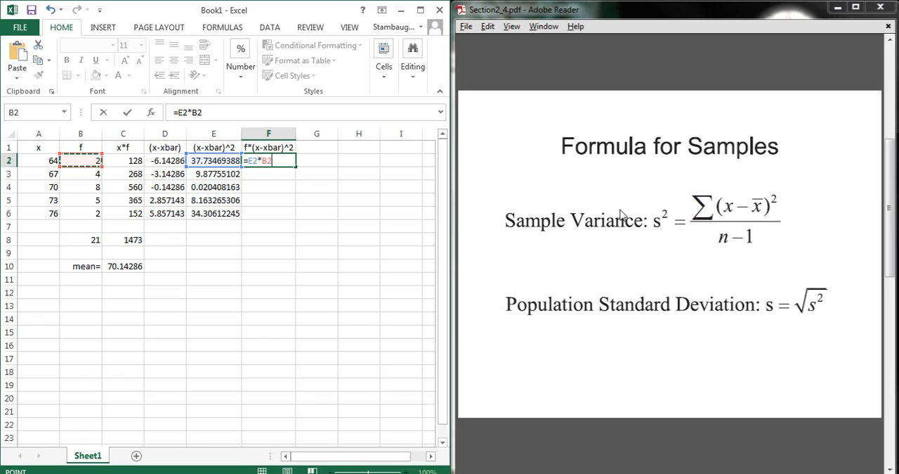
pyautogui.moveTo(369, 153)
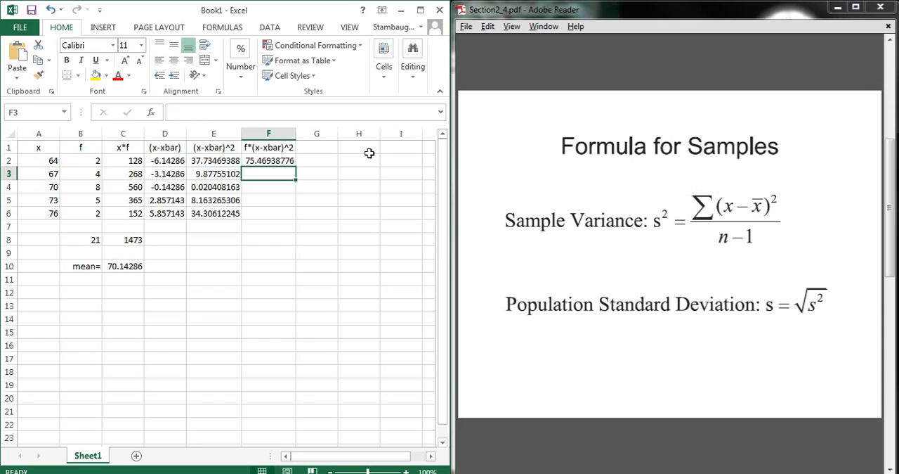
pyautogui.click(268, 160)
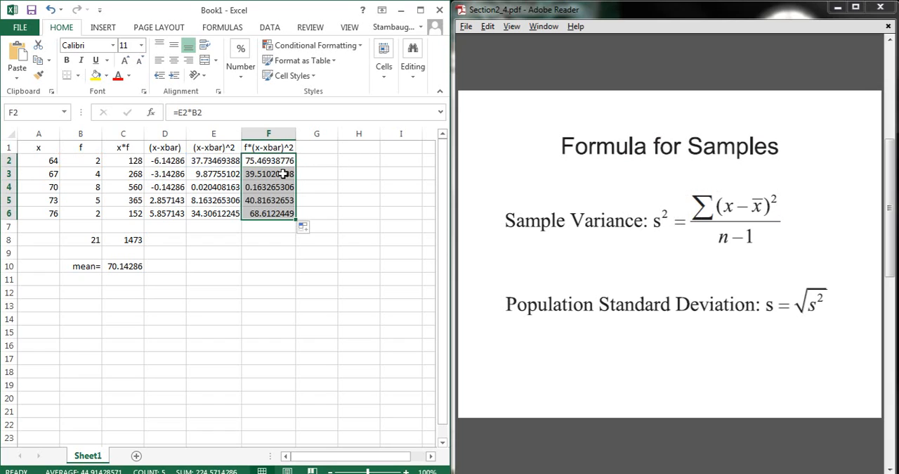
pyautogui.click(268, 239)
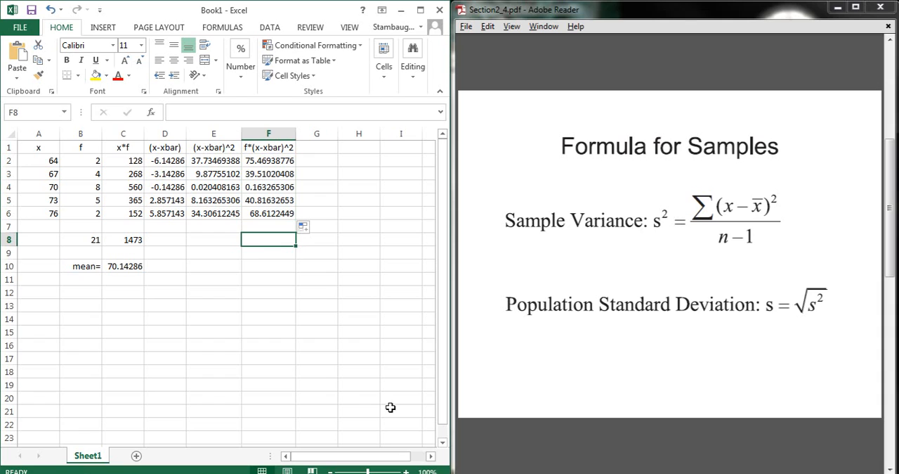
# Step: Total F2:F6 in F8 as 224.5714286, then review the x*f, squared and weighted formulas
pyautogui.write('=sum')
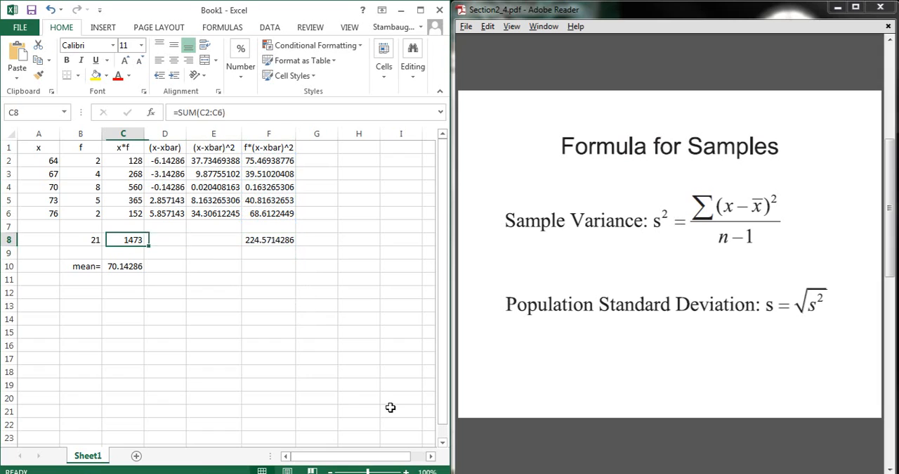
pyautogui.click(124, 160)
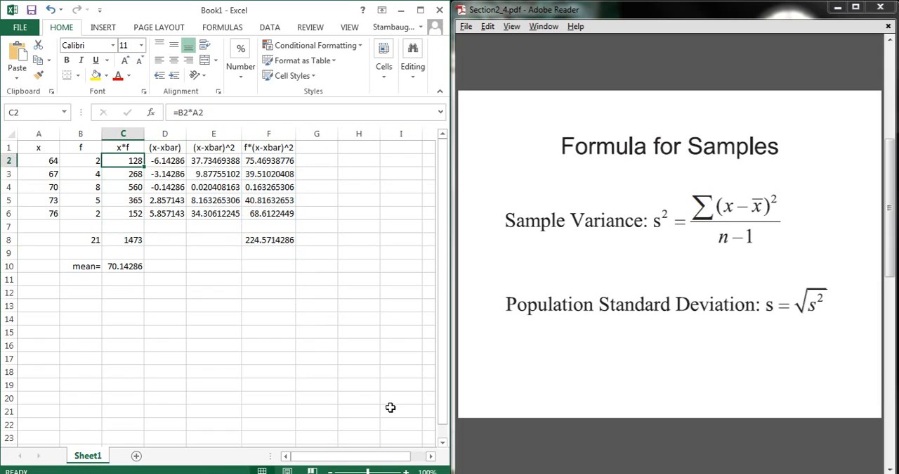
pyautogui.click(39, 199)
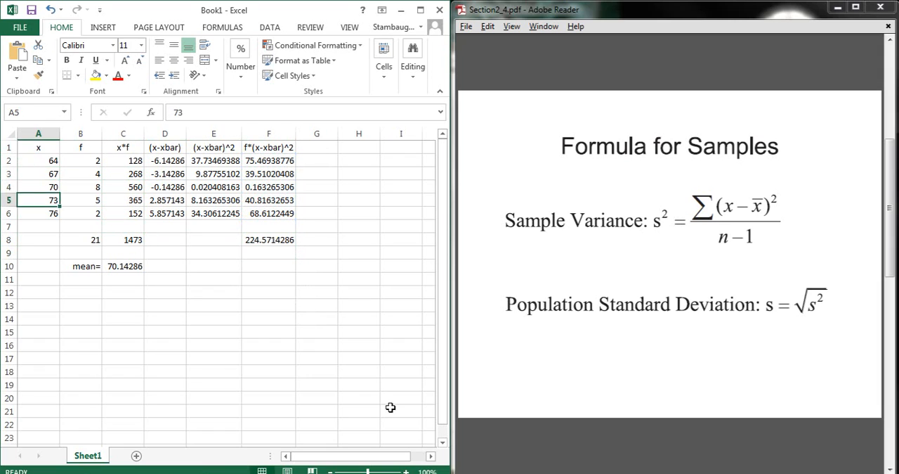
pyautogui.click(124, 160)
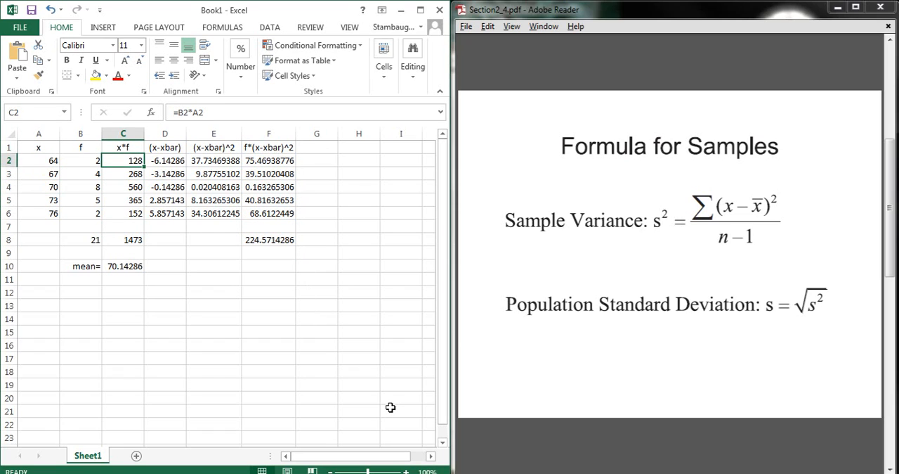
pyautogui.click(214, 160)
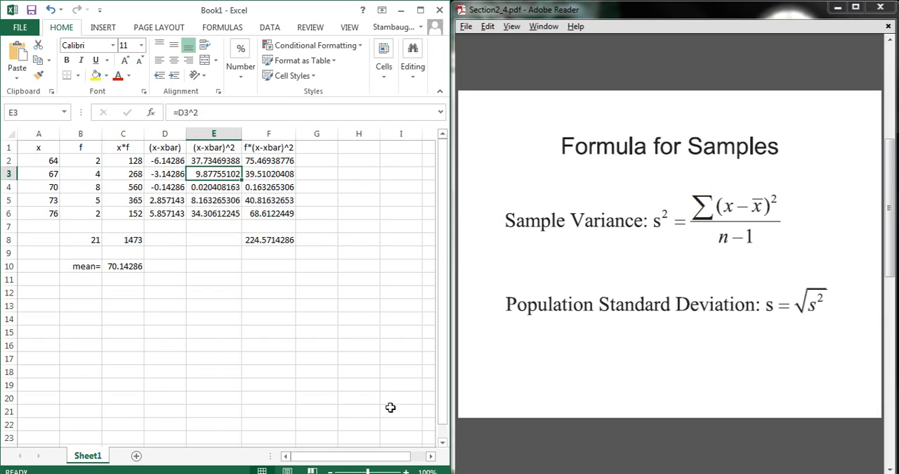
pyautogui.click(213, 160)
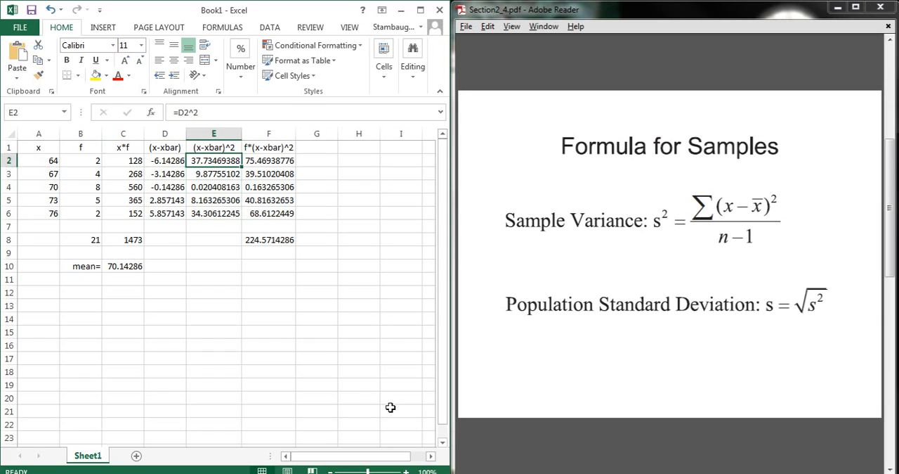
pyautogui.click(269, 160)
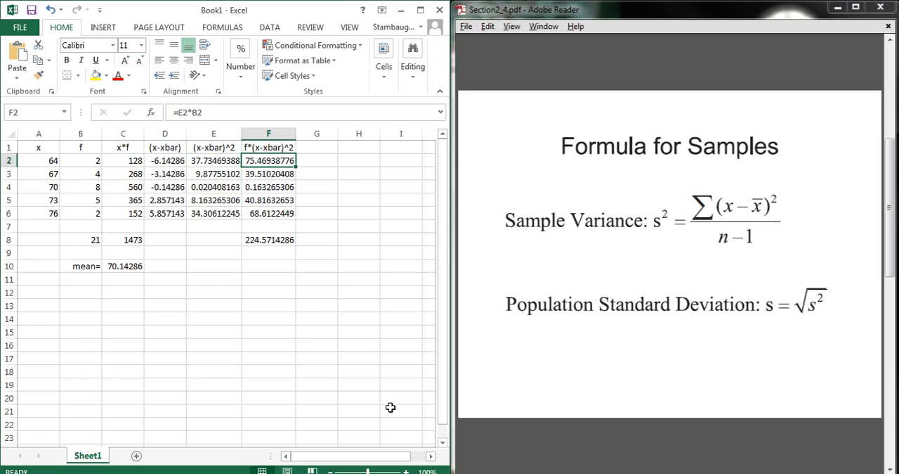
pyautogui.click(269, 253)
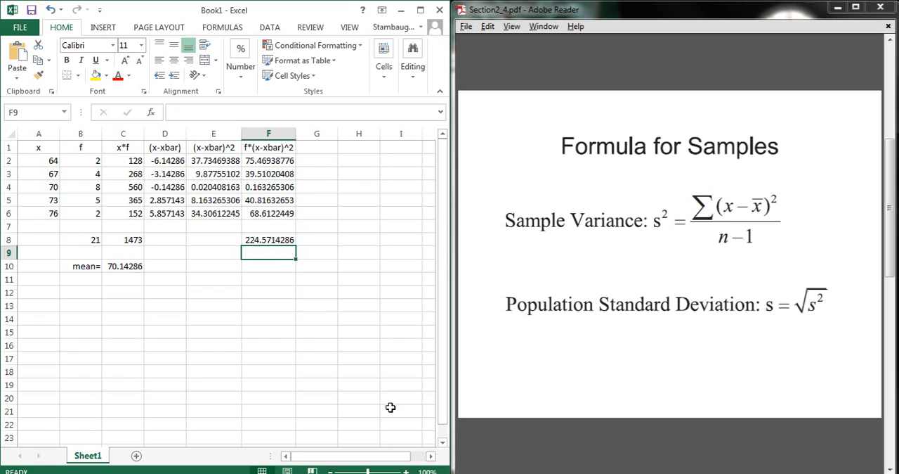
pyautogui.click(214, 266)
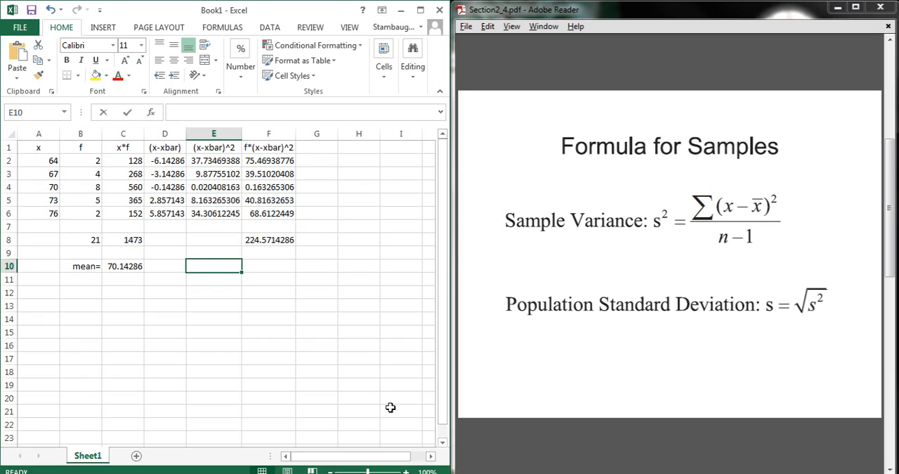
# Step: Label var= and compute the sample variance =F8/(B8-1) in F10, giving 11.22857143
pyautogui.write('stdev=')
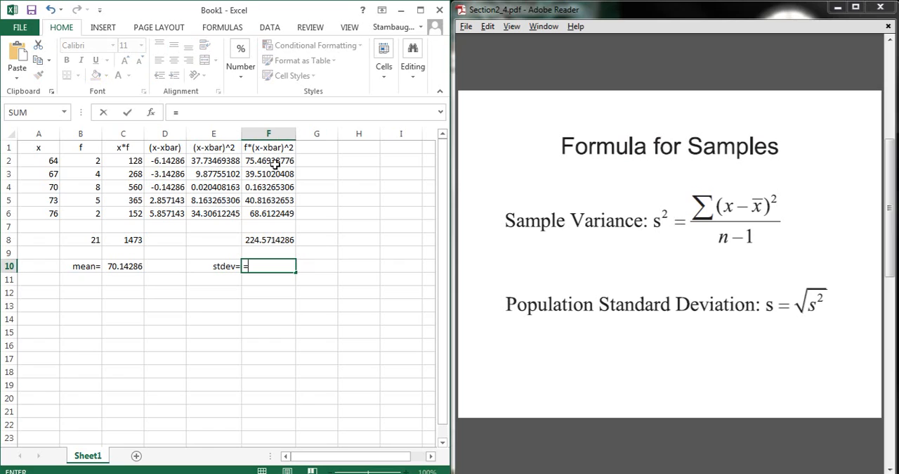
pyautogui.press('Escape')
pyautogui.write('var')
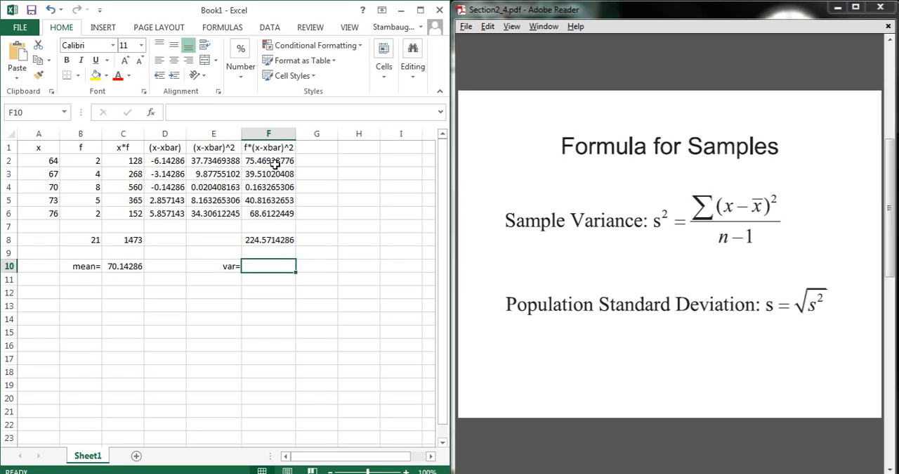
pyautogui.write('=F9')
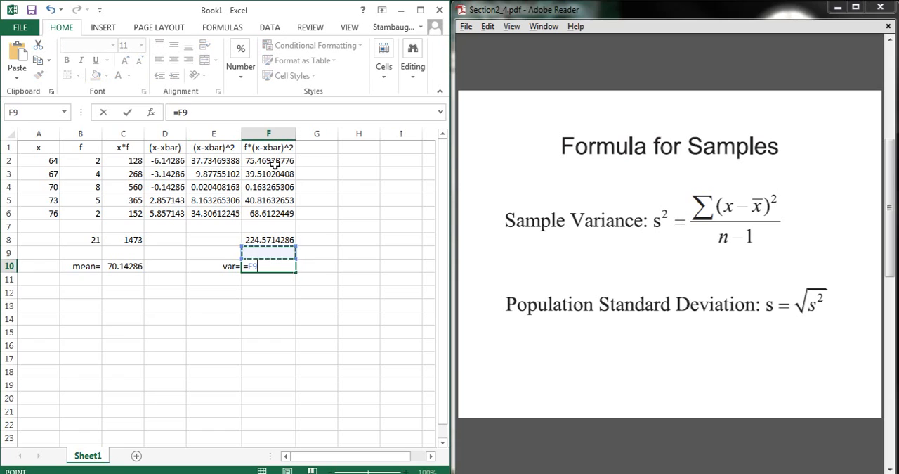
pyautogui.click(269, 239)
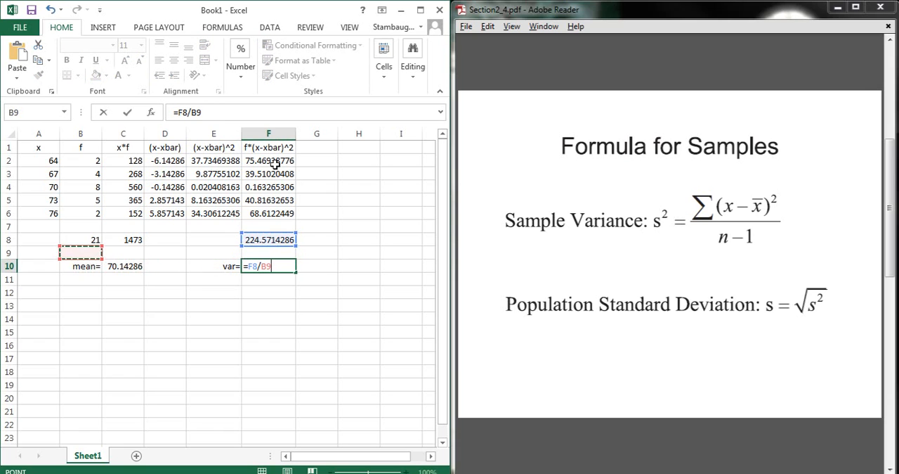
pyautogui.press('BackSpace')
pyautogui.write('(B10')
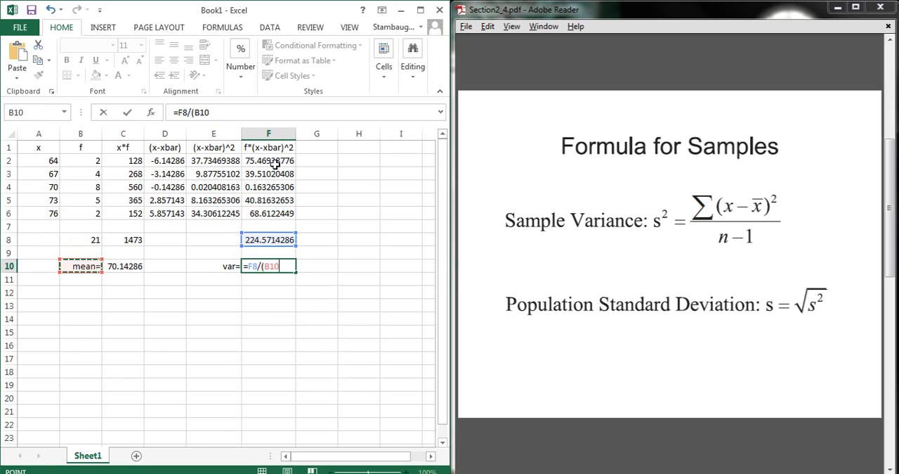
pyautogui.write('B8-1)')
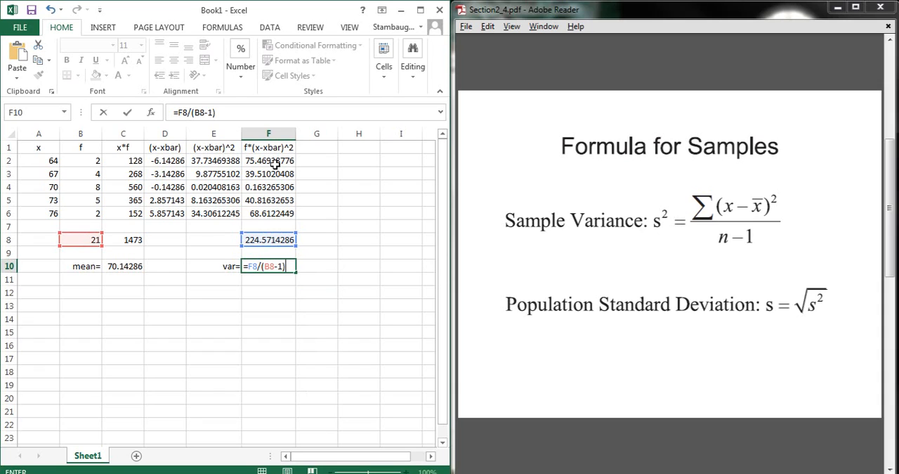
pyautogui.press('Return')
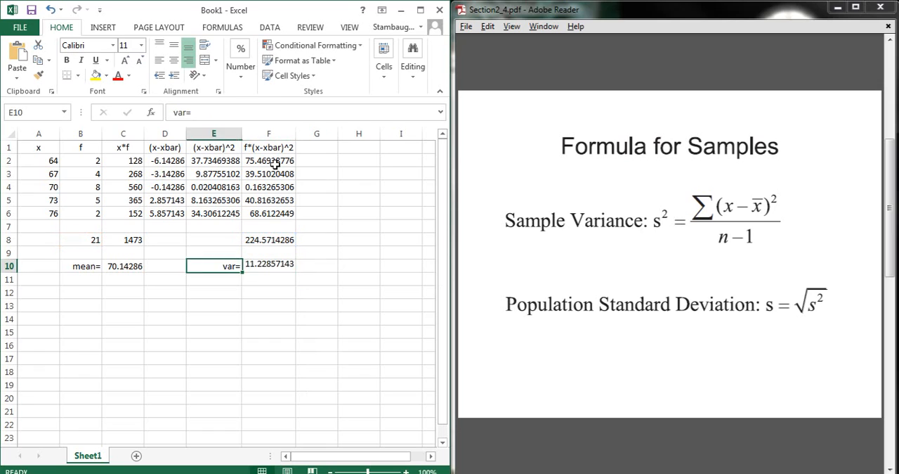
pyautogui.click(269, 266)
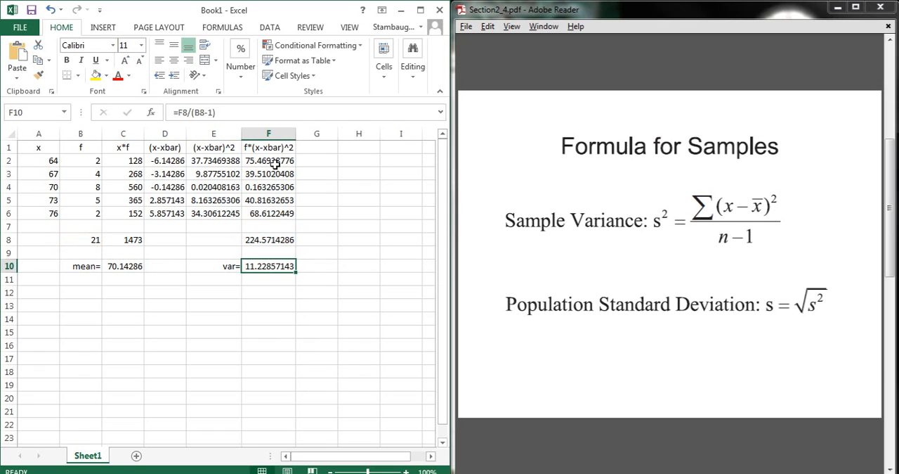
# Step: Label stdev= and compute =SQRT(F10) in F11, giving 3.350906061
pyautogui.click(214, 278)
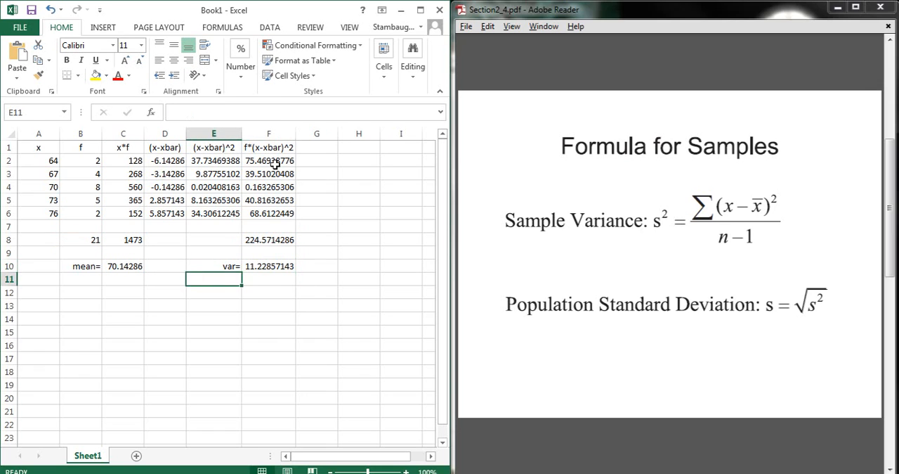
pyautogui.write('std')
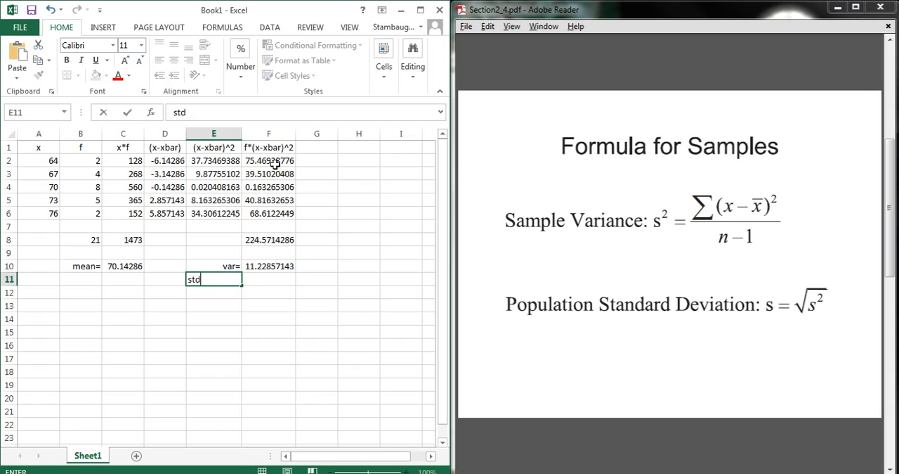
pyautogui.write('ev=')
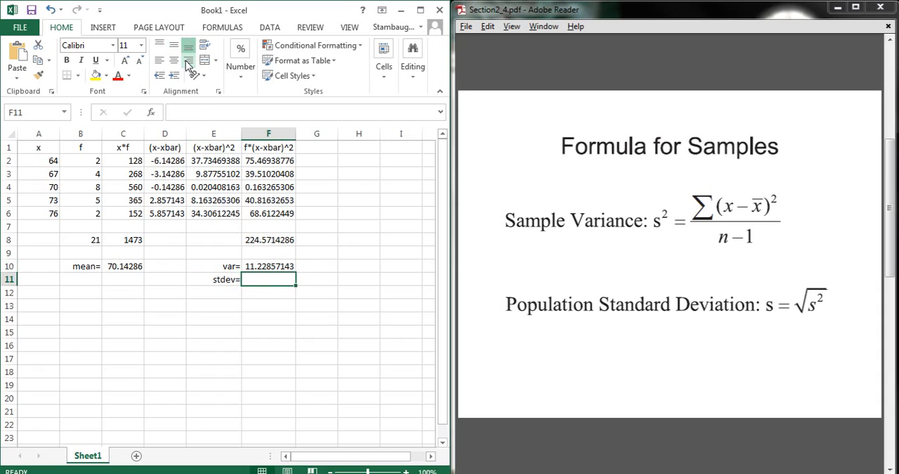
pyautogui.write('=sqr')
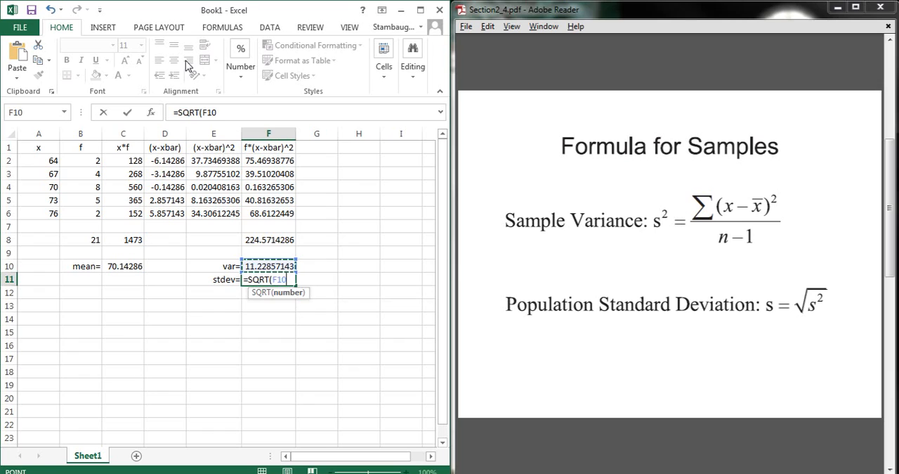
pyautogui.press('Return')
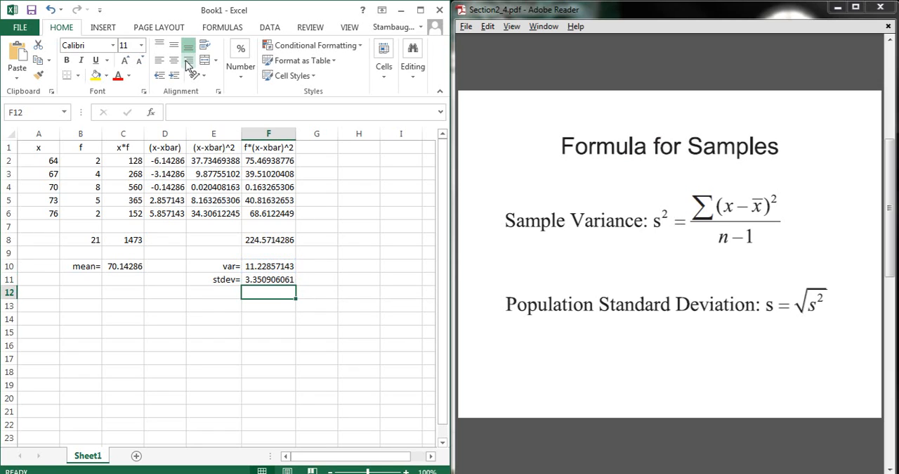
pyautogui.moveTo(154, 64)
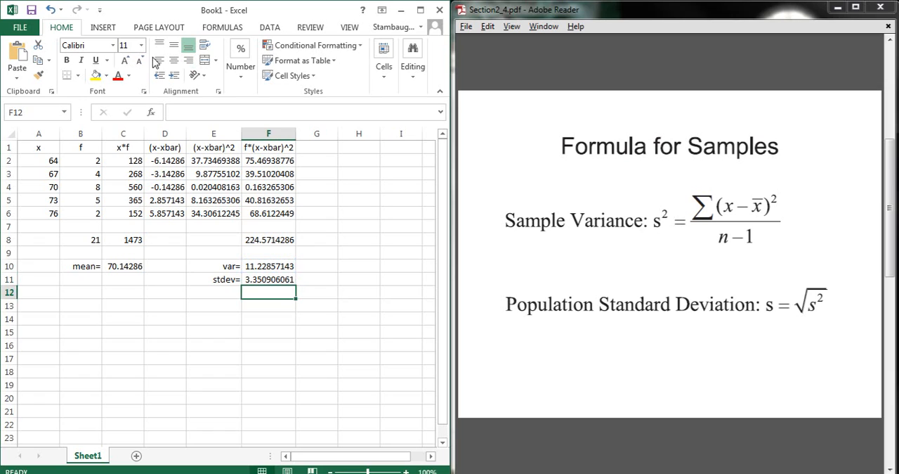
pyautogui.click(80, 186)
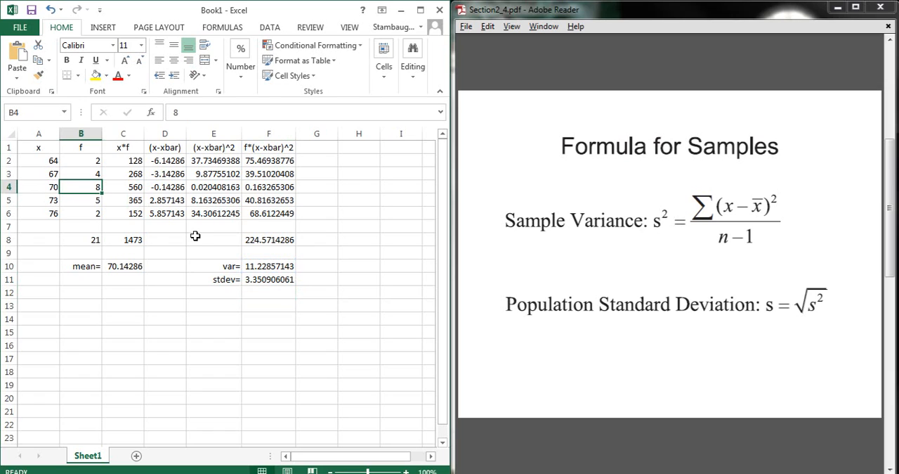
pyautogui.click(82, 174)
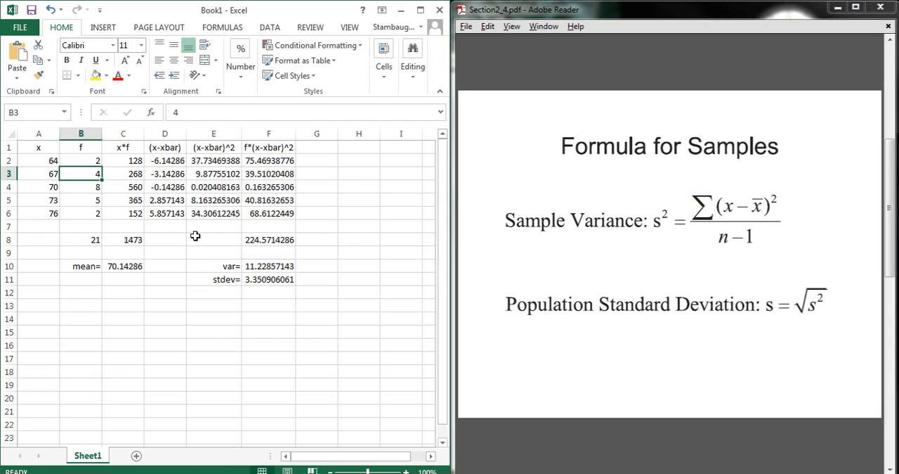
pyautogui.moveTo(80, 174); pyautogui.dragTo(80, 200)
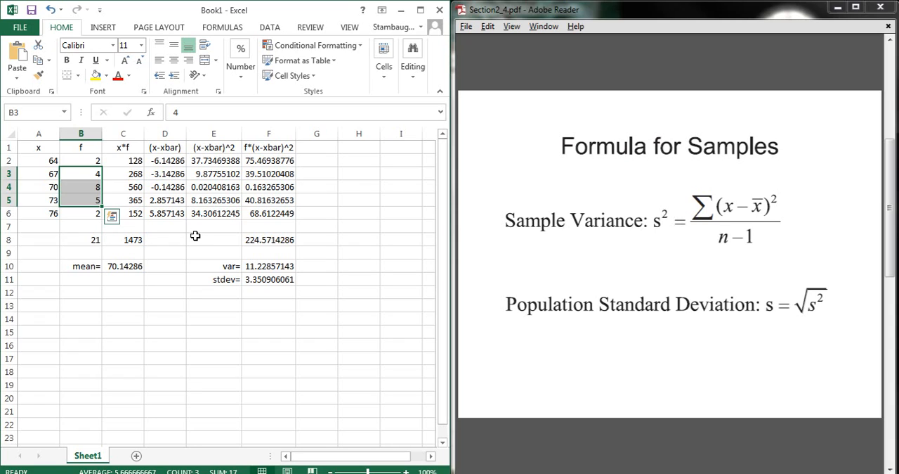
pyautogui.click(124, 253)
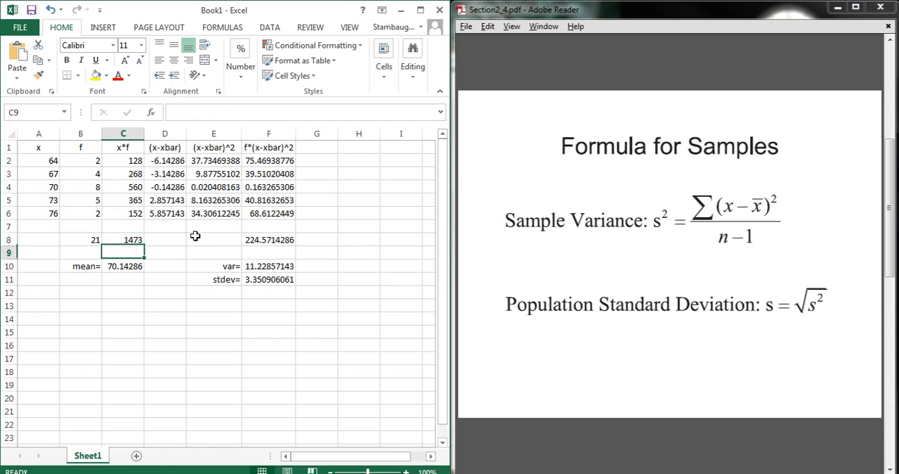
pyautogui.click(269, 305)
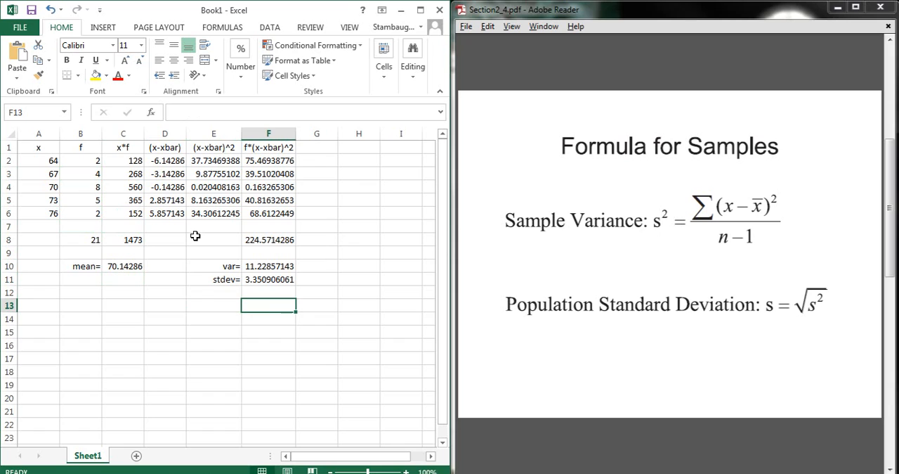
pyautogui.click(80, 303)
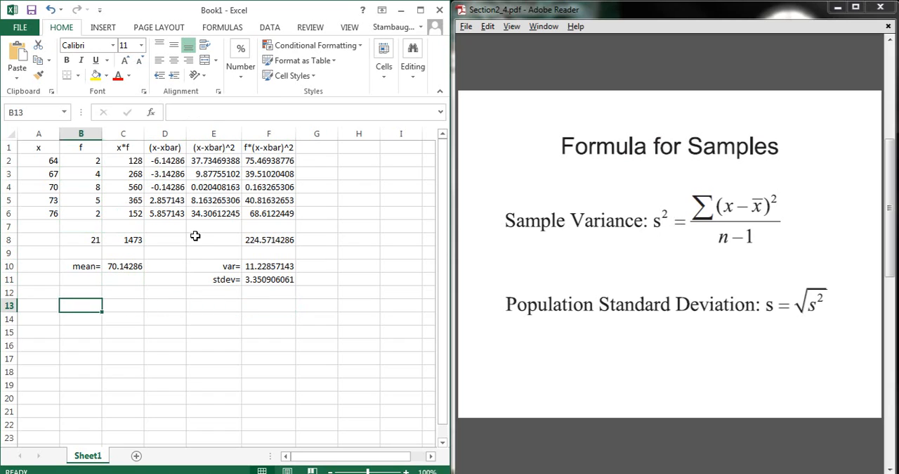
pyautogui.click(39, 174)
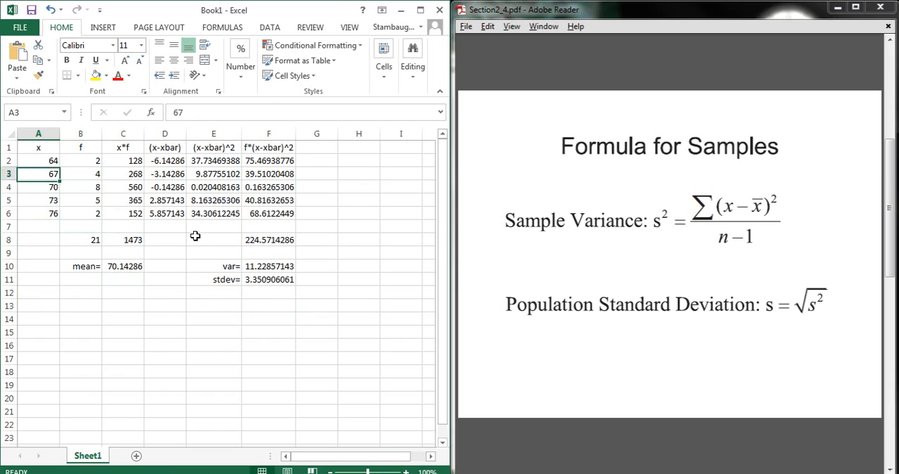
pyautogui.moveTo(38, 160); pyautogui.dragTo(80, 214)
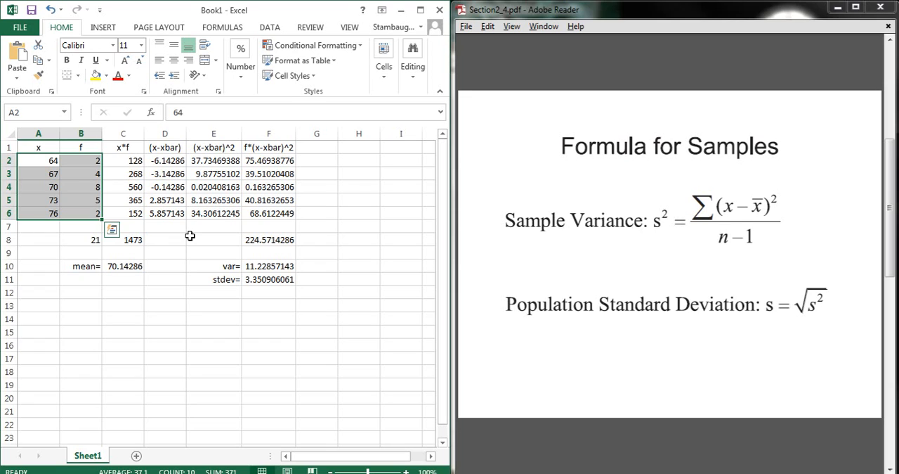
pyautogui.click(214, 186)
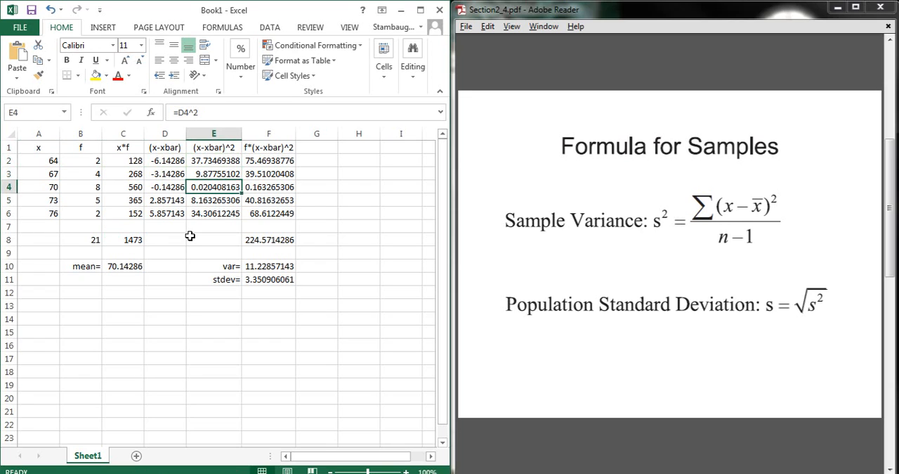
pyautogui.click(38, 160)
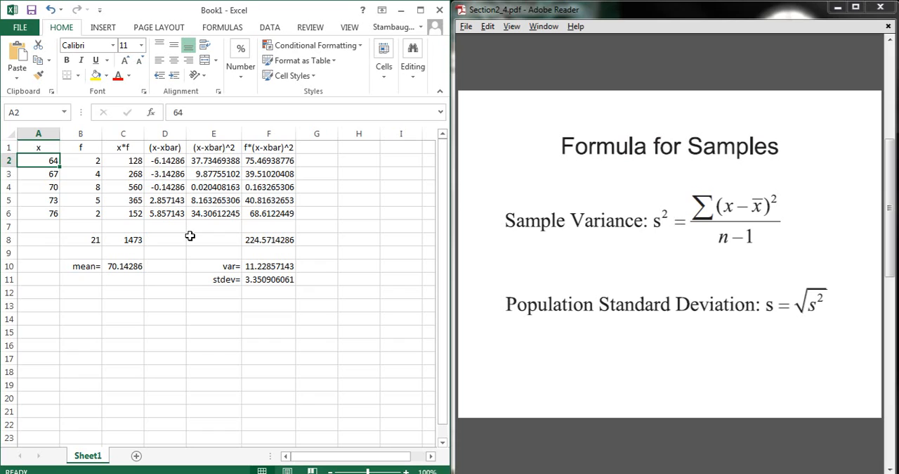
# Step: Replace frequencies with 20, 32, 7, 100, 45; total becomes 204, mean 71.73529, stdev 3.7886
pyautogui.click(80, 160)
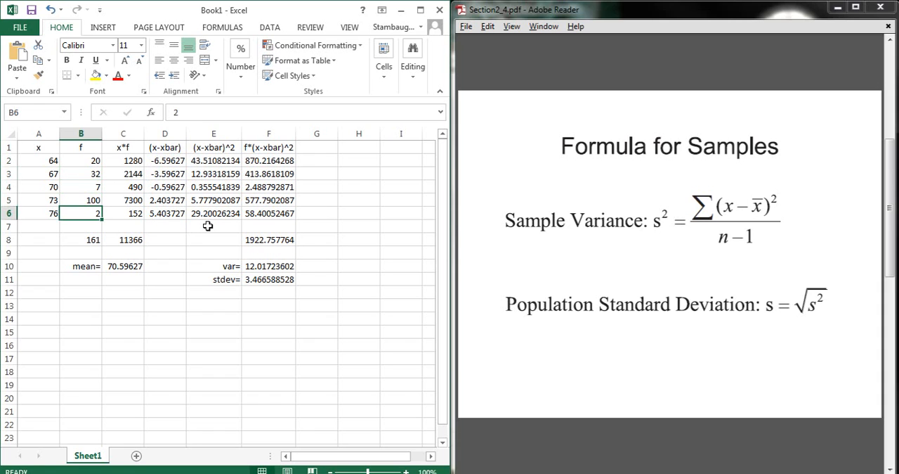
pyautogui.write('45')
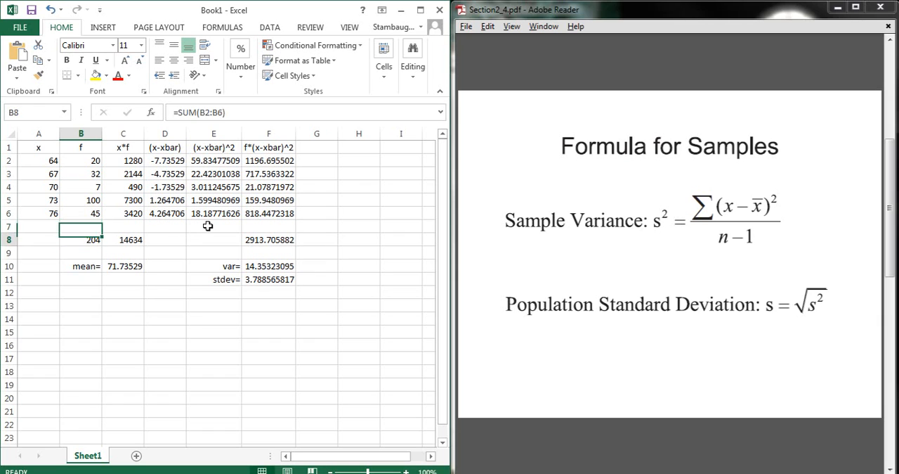
pyautogui.click(123, 266)
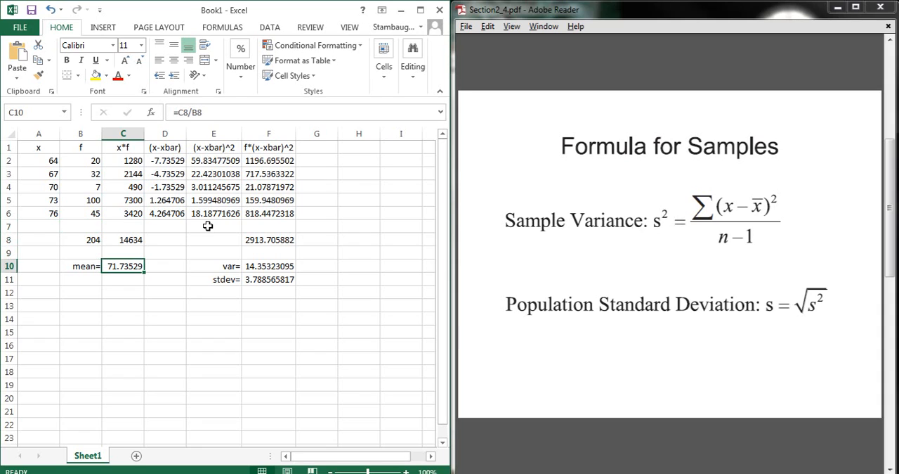
pyautogui.click(80, 265)
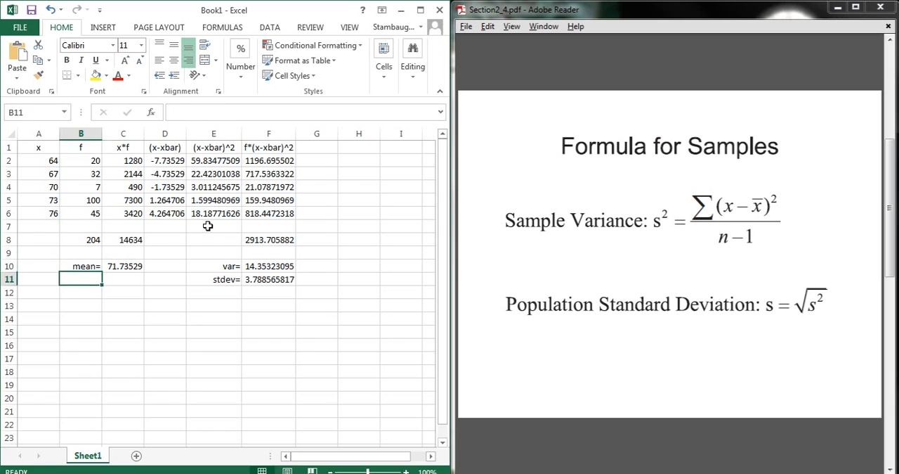
pyautogui.click(268, 278)
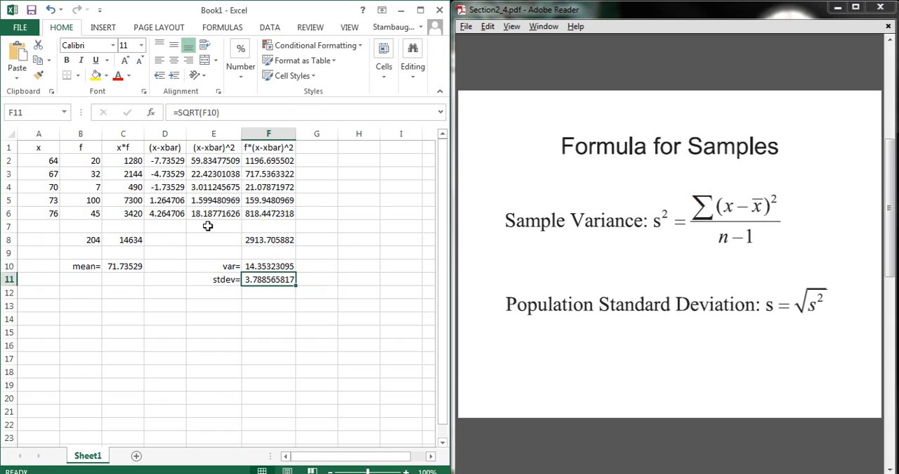
pyautogui.click(123, 279)
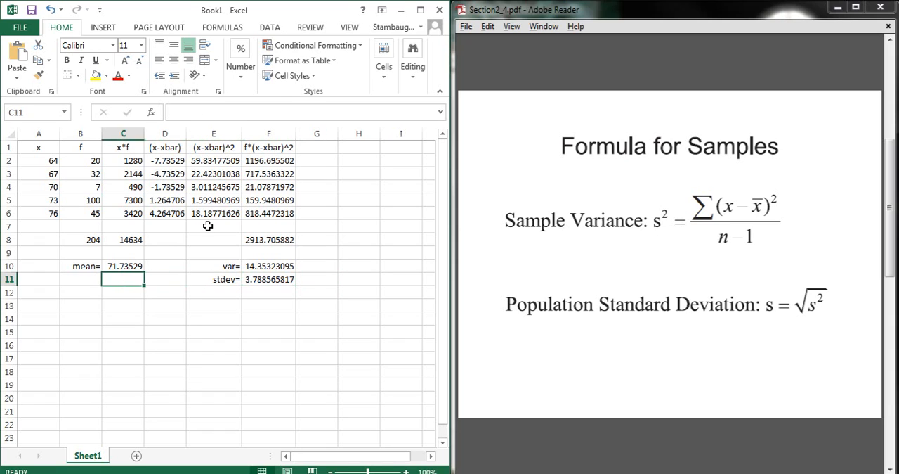
# Step: Replace x values with 4, 13, 17, 20, 23; mean becomes 17.89216, stdev 5.548544
pyautogui.click(38, 160)
pyautogui.write('4')
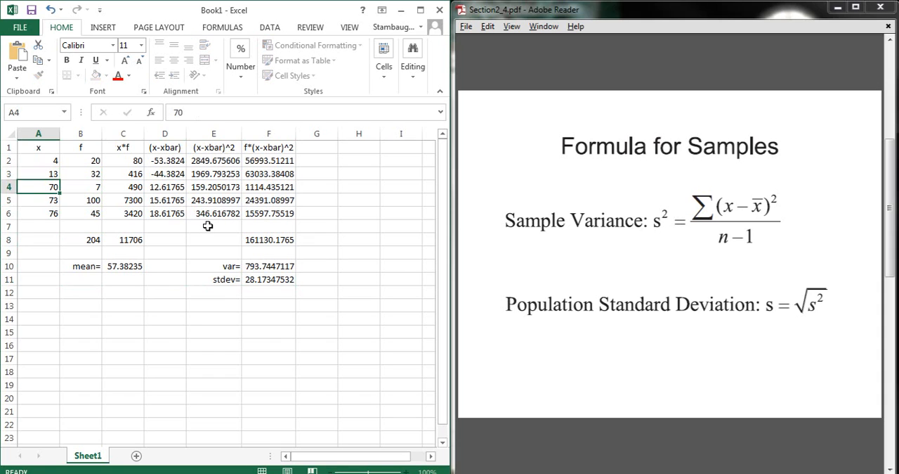
pyautogui.write('2')
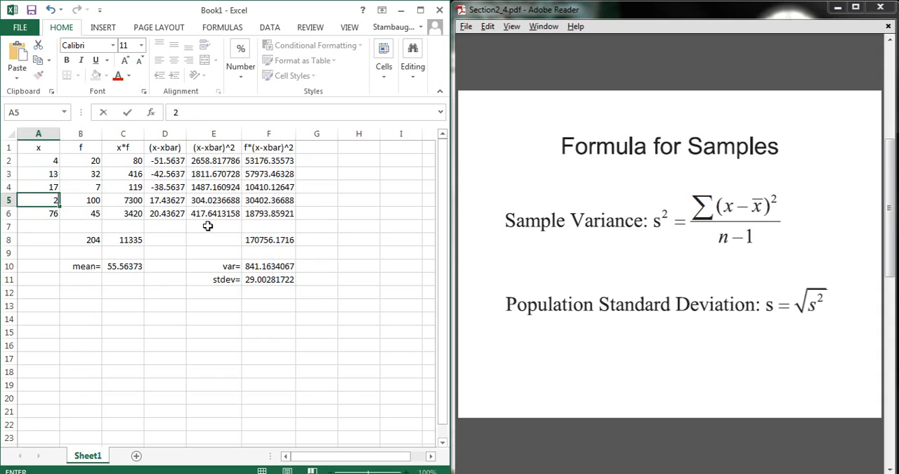
pyautogui.press('Return')
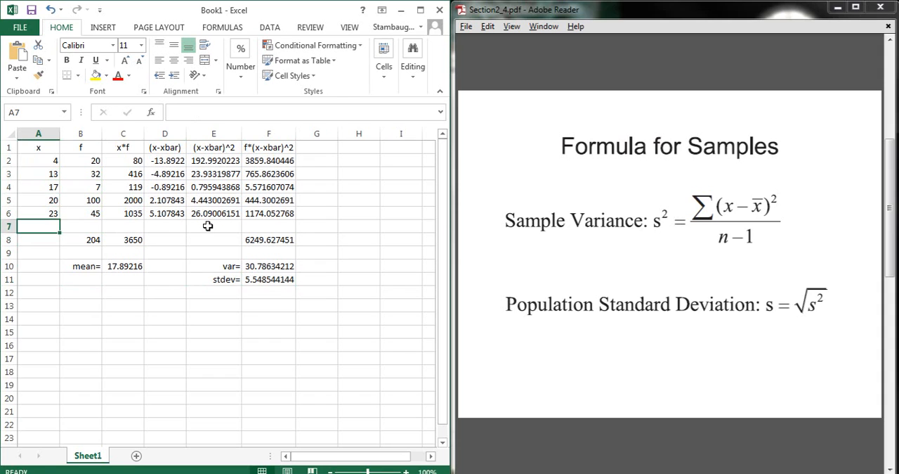
pyautogui.click(124, 265)
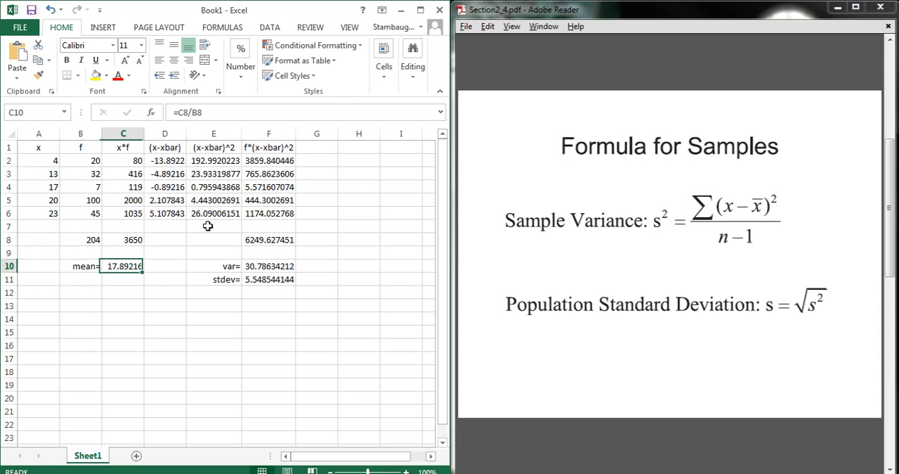
pyautogui.click(269, 279)
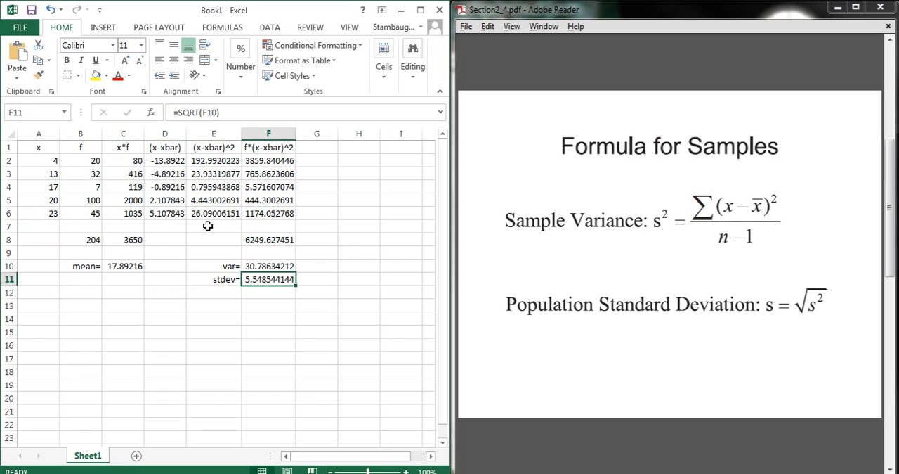
pyautogui.click(38, 214)
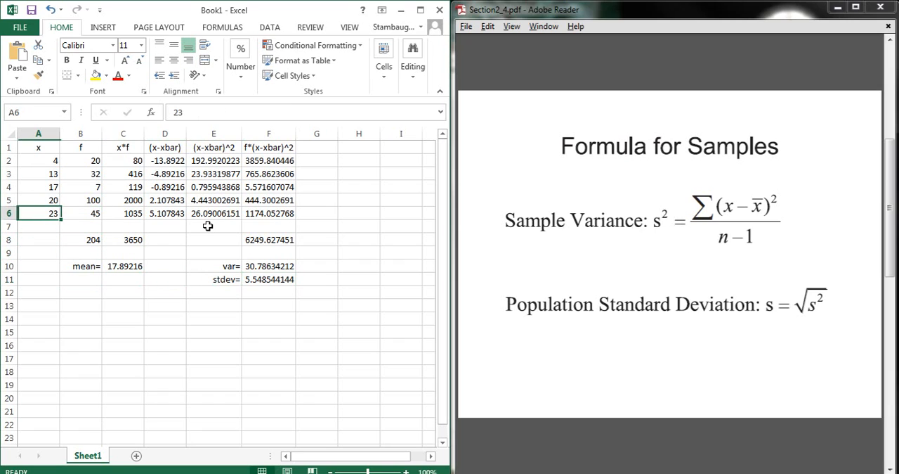
pyautogui.click(38, 146)
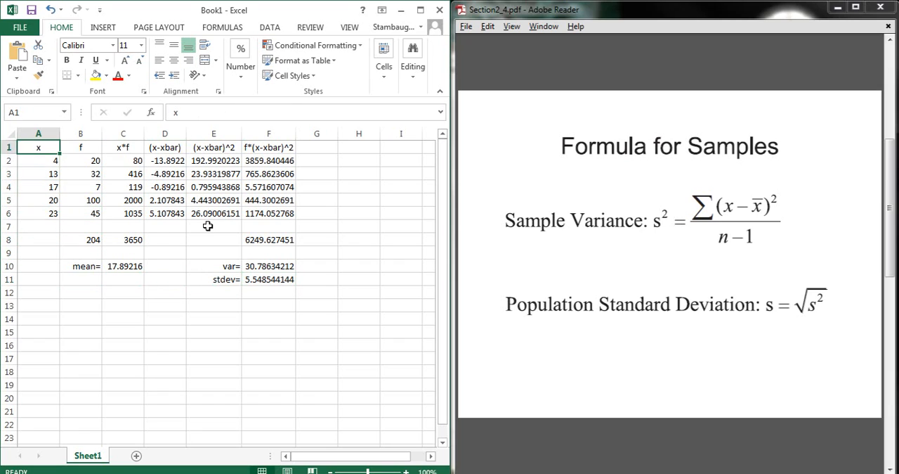
pyautogui.moveTo(38, 146); pyautogui.dragTo(166, 146)
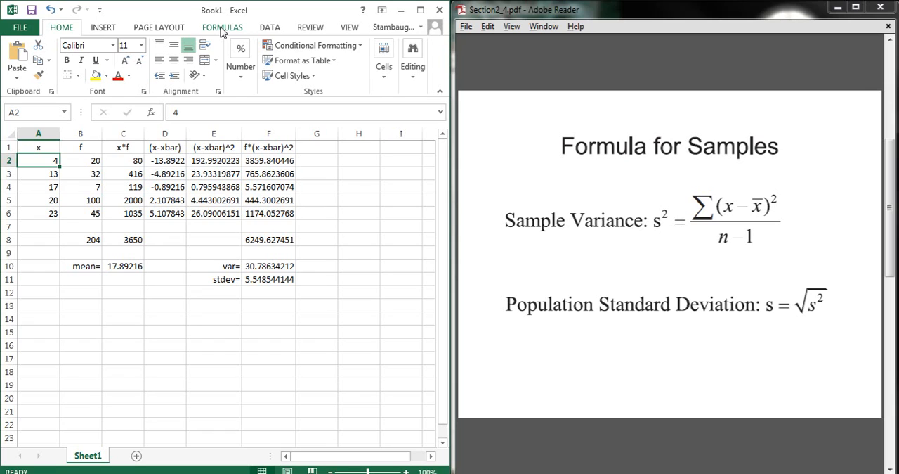
pyautogui.click(38, 175)
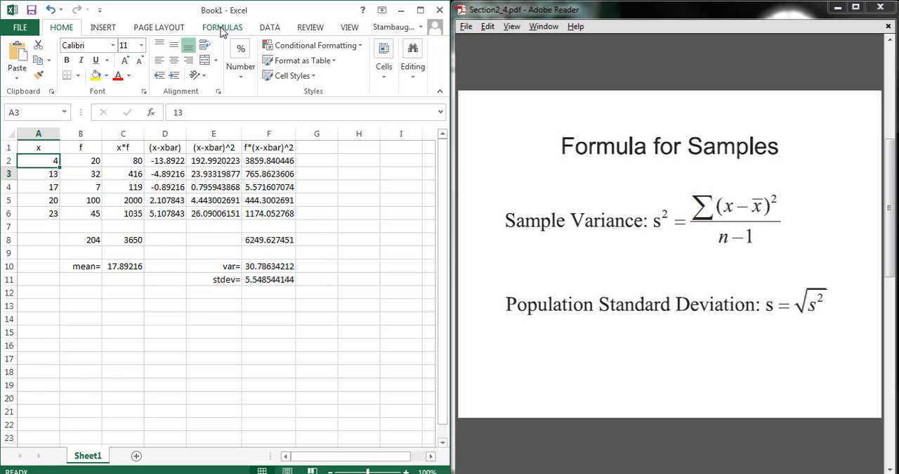